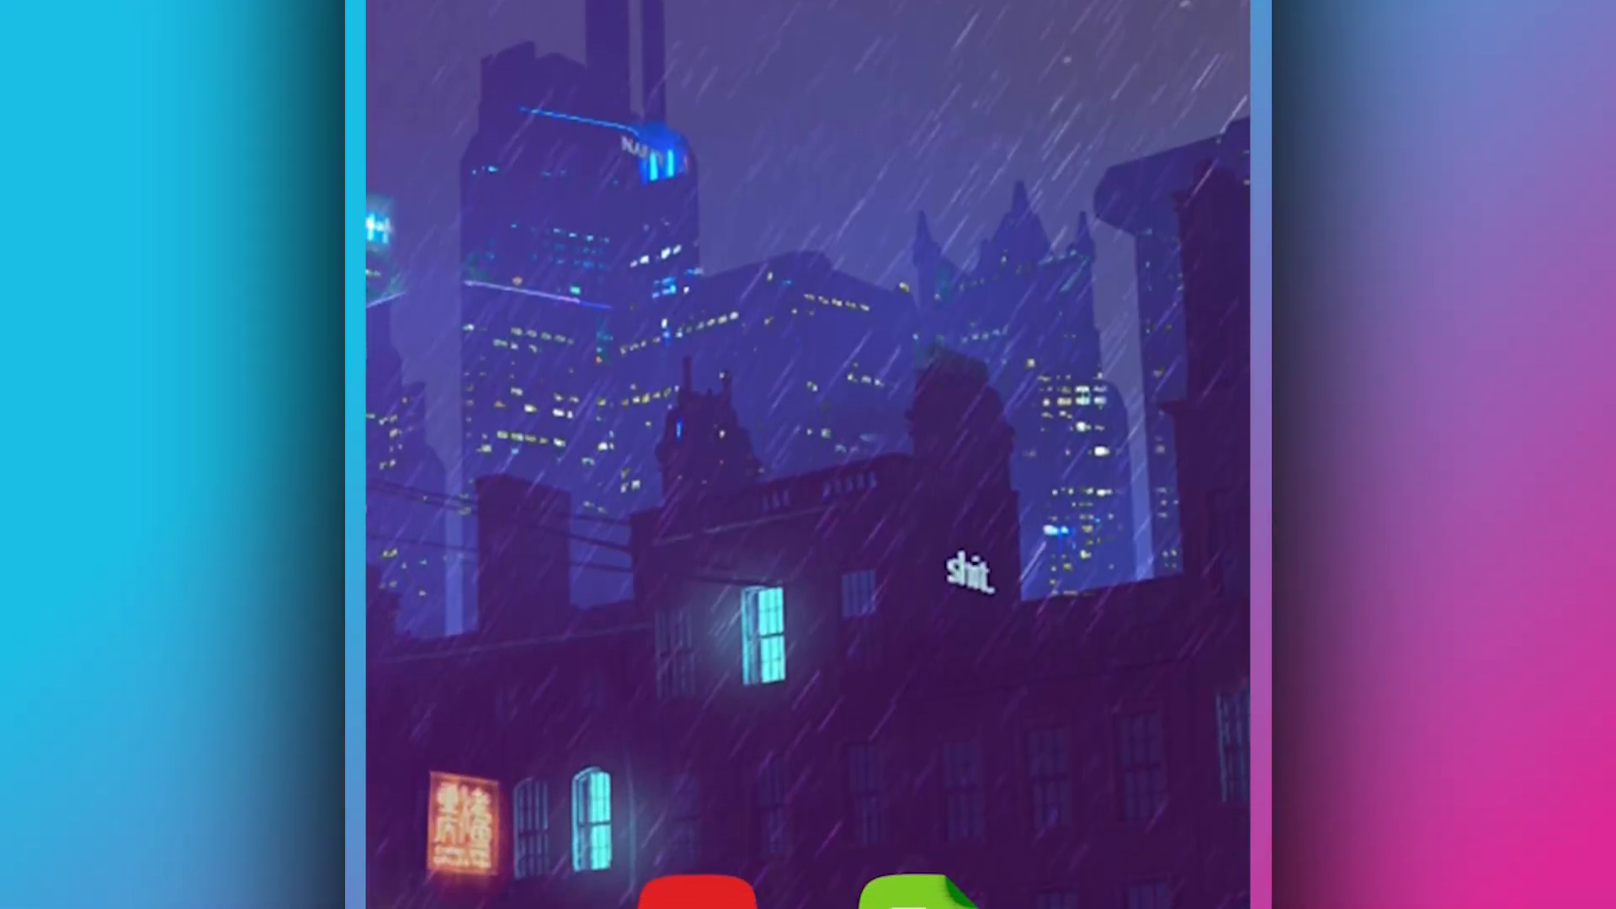
Step: Extract Razer Game Booster.zip in ZArchiver with Extrair aqui and open the resulting folder
{"action": "scroll", "scroll_direction": "down", "scroll_amount": 3}
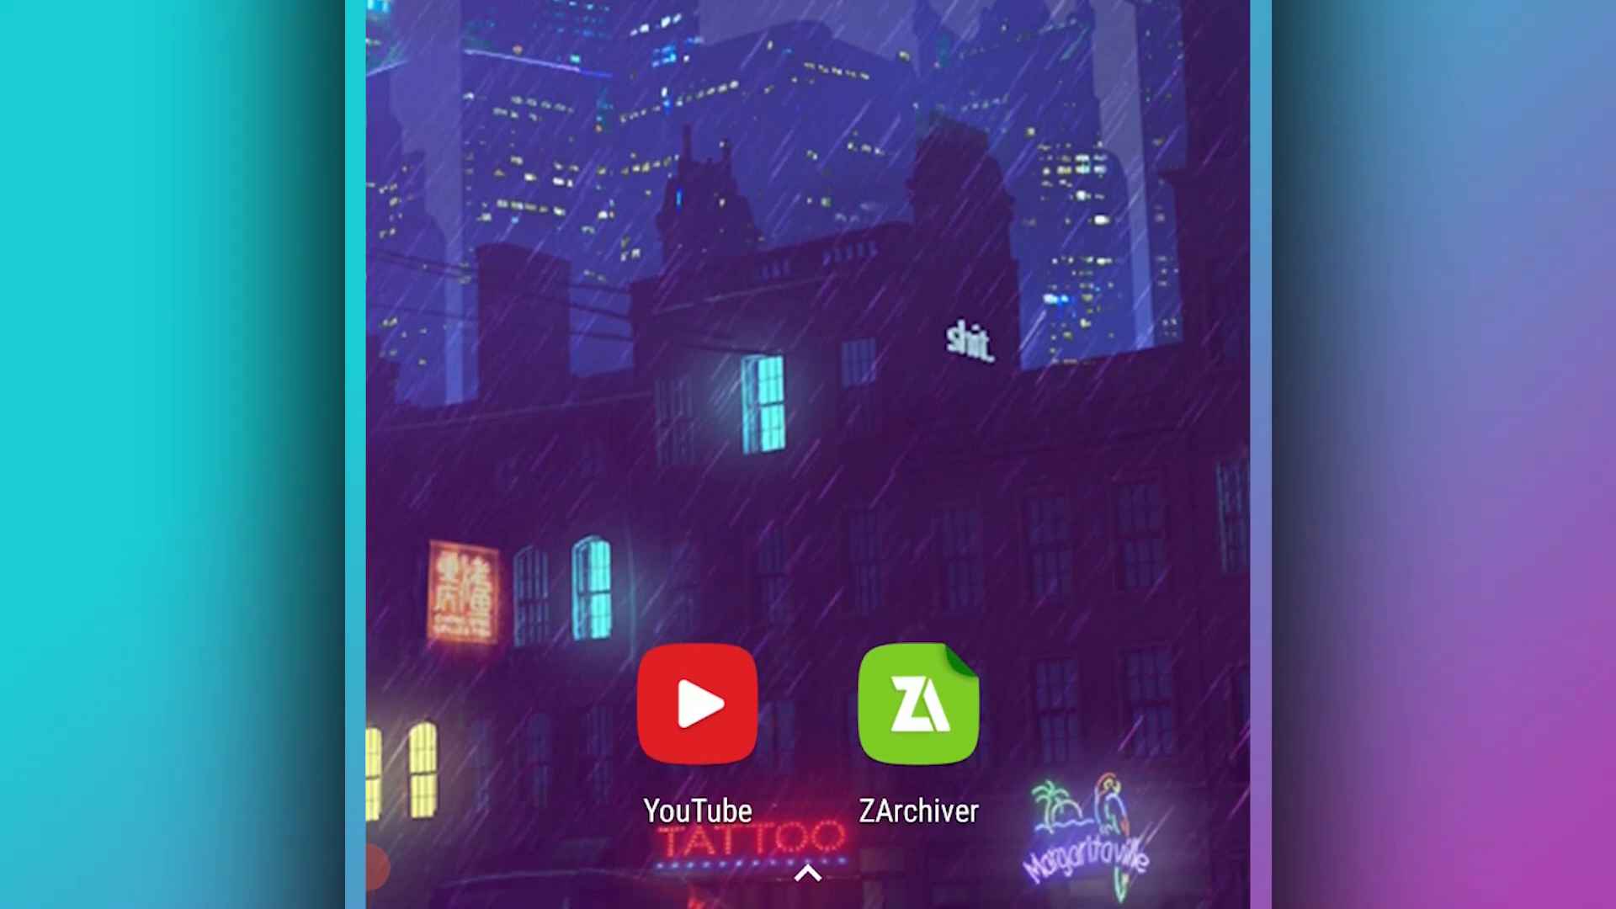
{"action": "scroll", "scroll_direction": "up", "scroll_amount": 3}
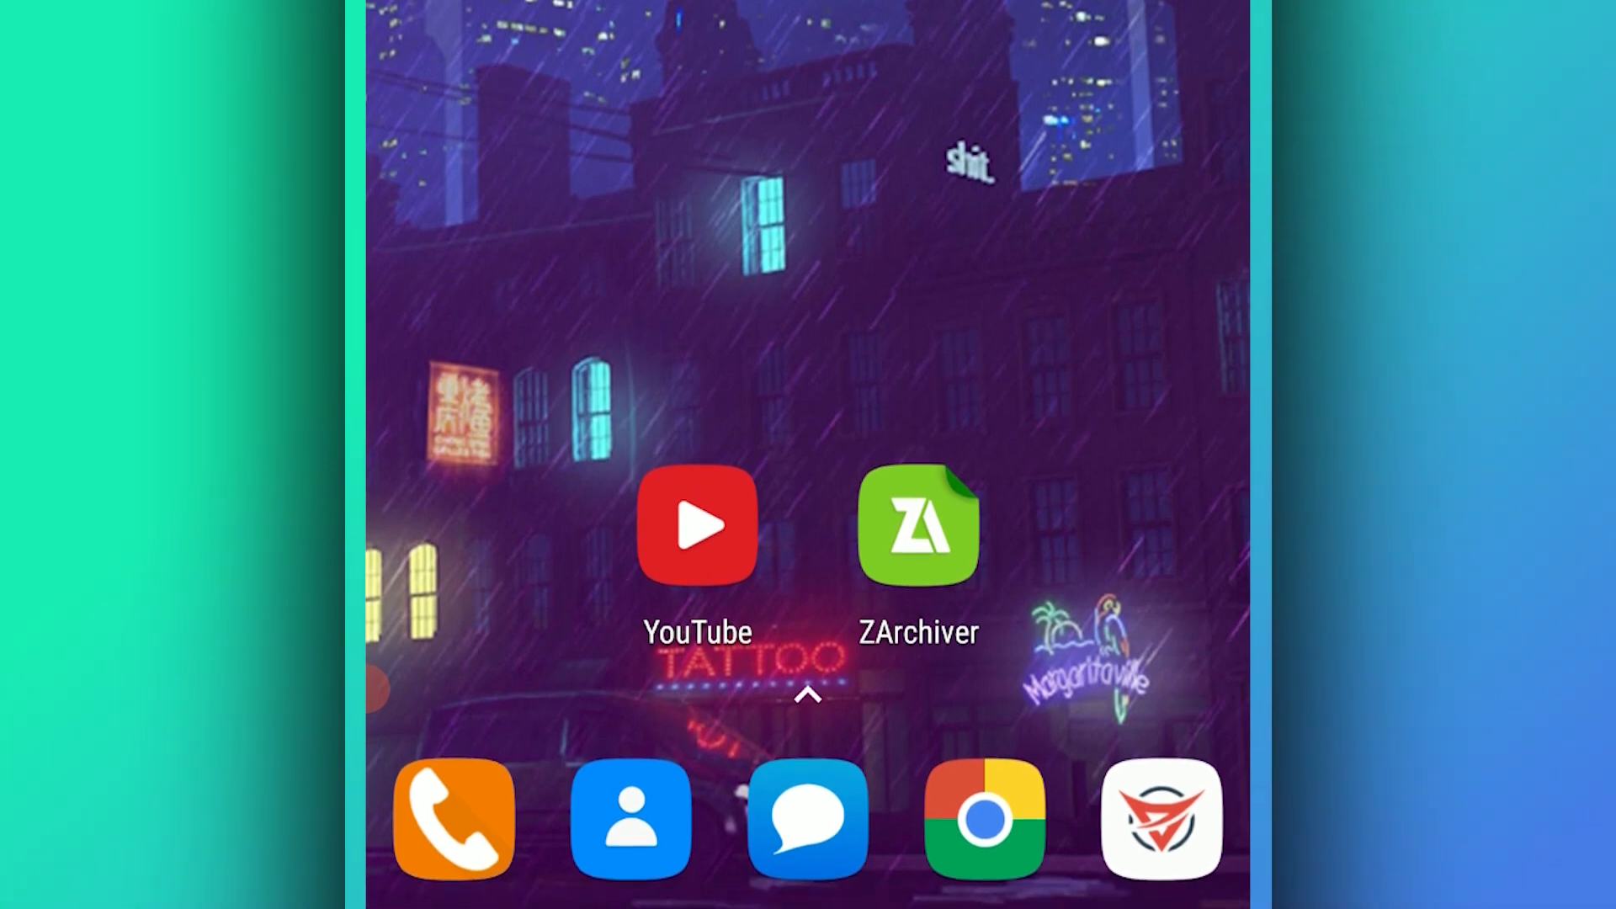
{"action": "left_click", "coordinate": [918, 525]}
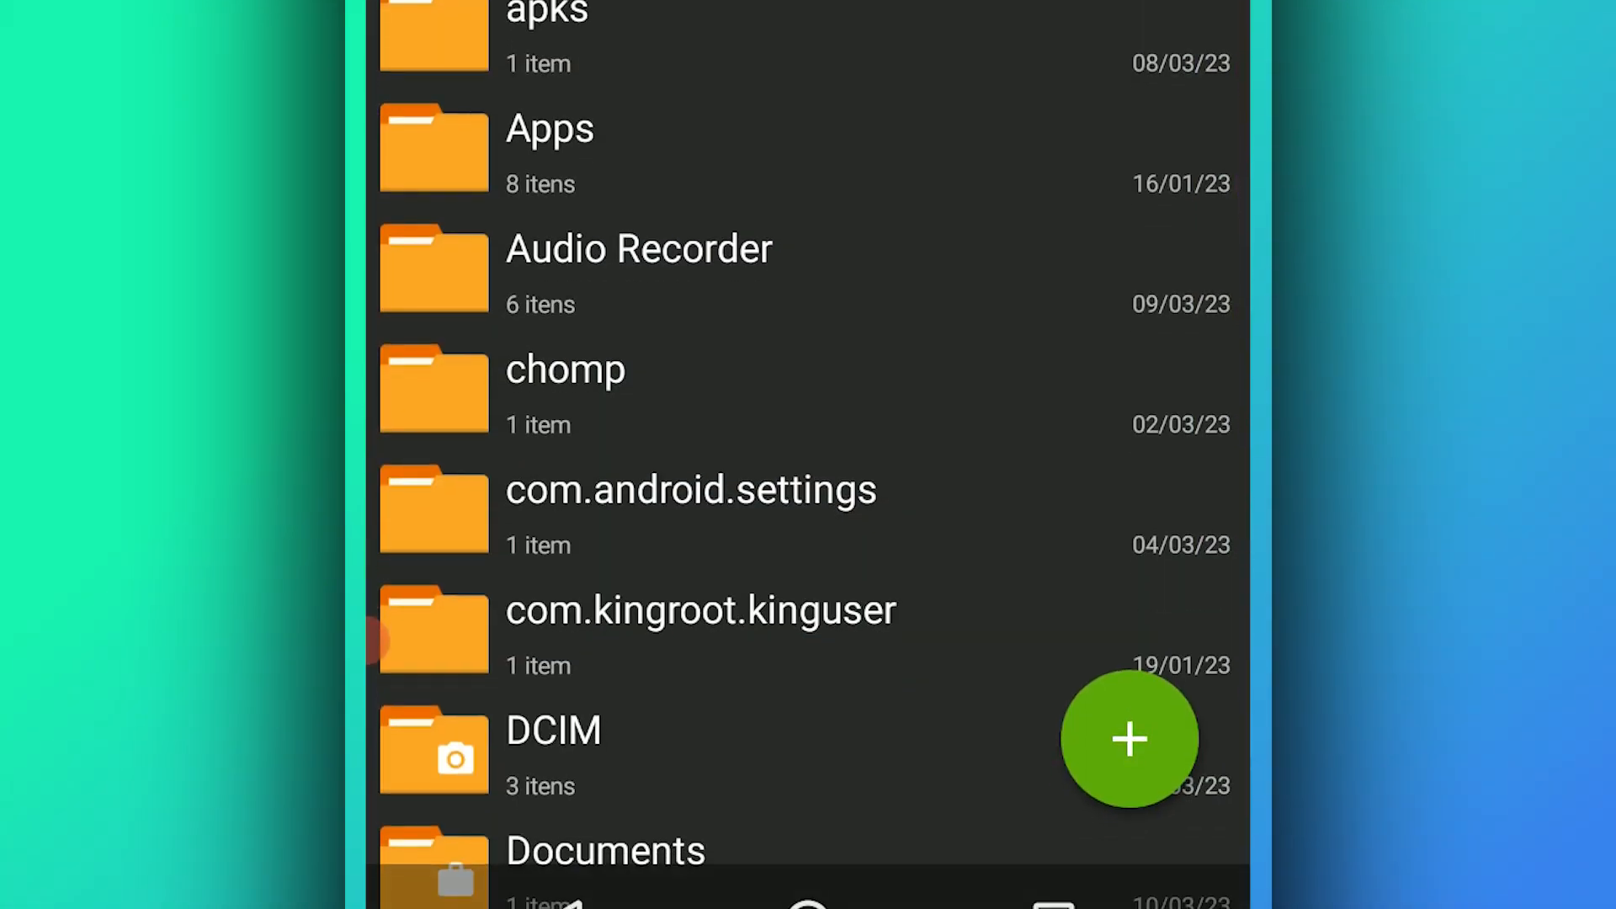
{"action": "scroll", "scroll_direction": "down", "scroll_amount": 3}
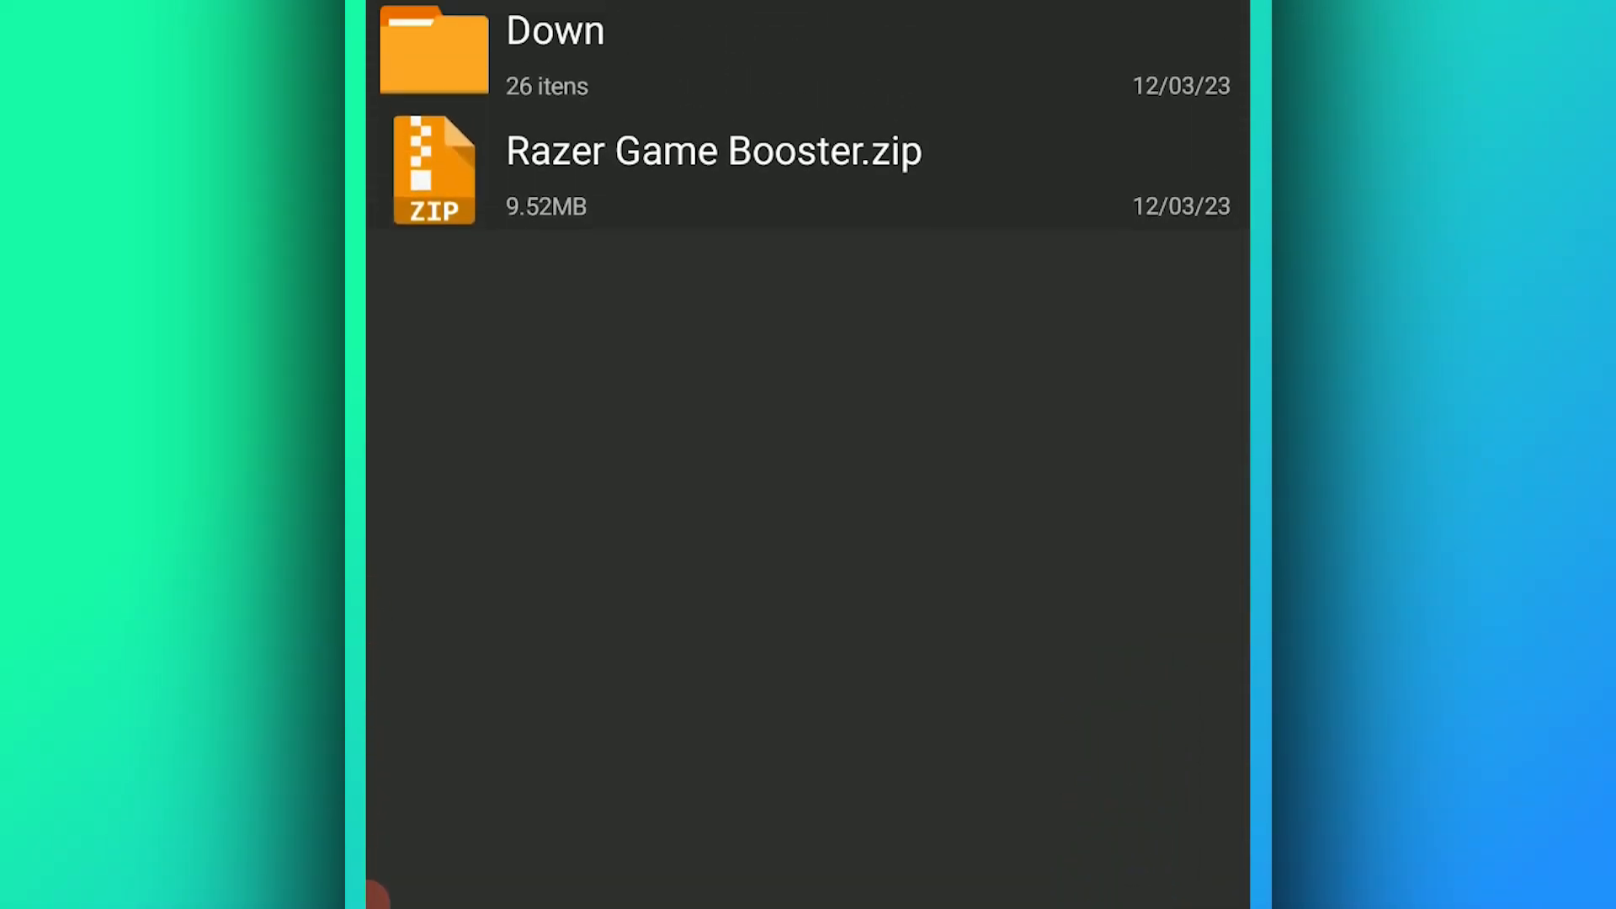
{"action": "scroll", "scroll_direction": "down", "scroll_amount": 3}
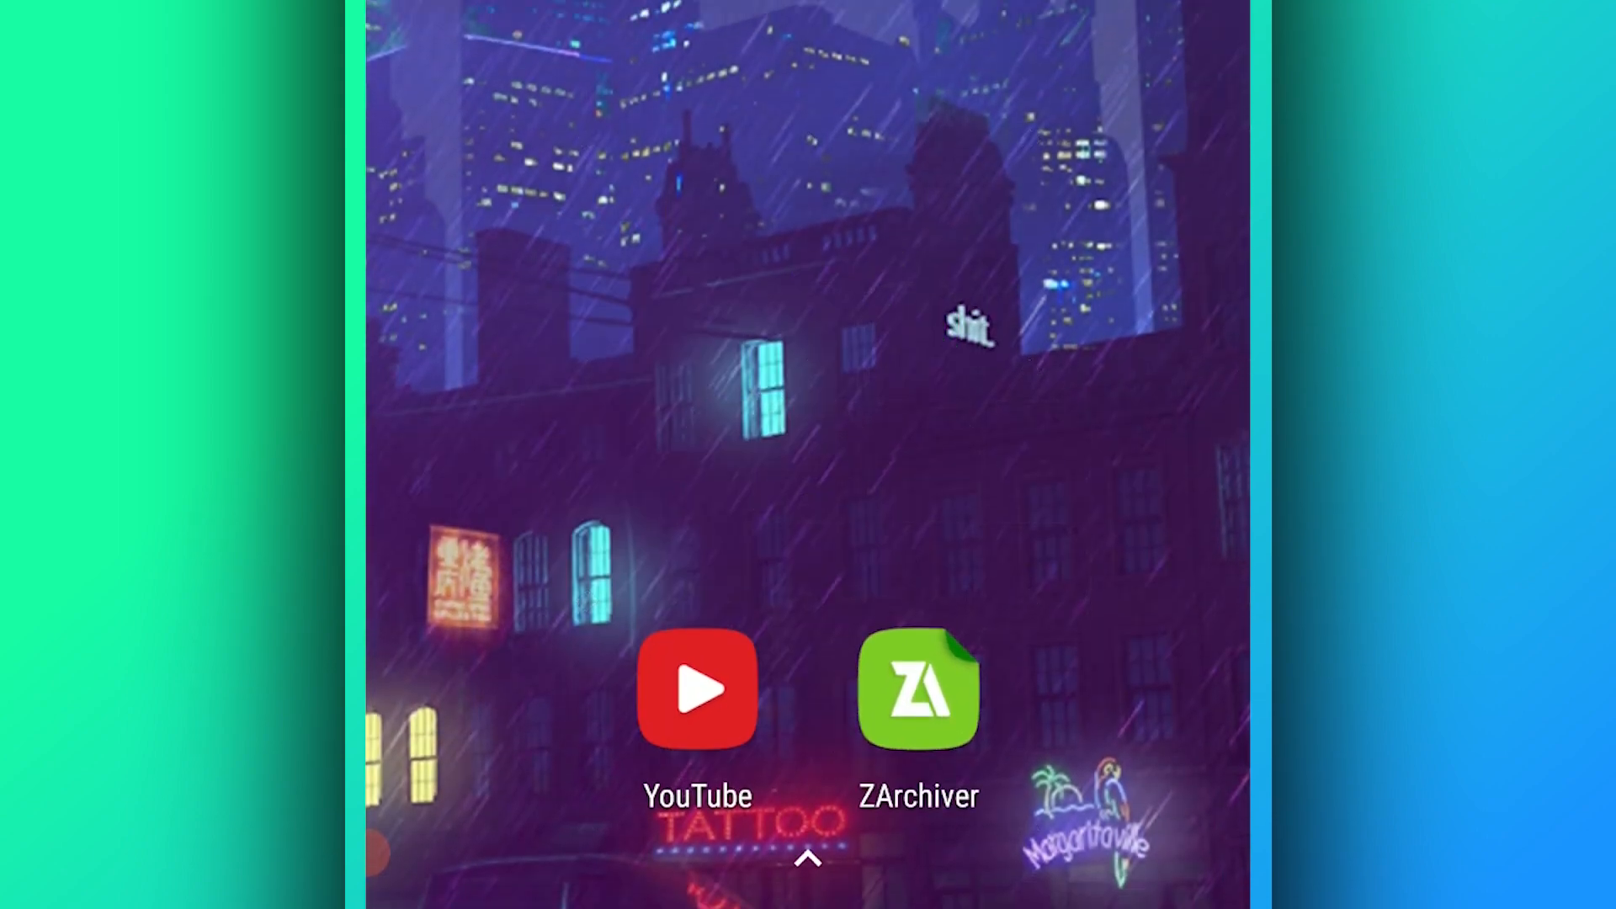
{"action": "left_click", "coordinate": [918, 689]}
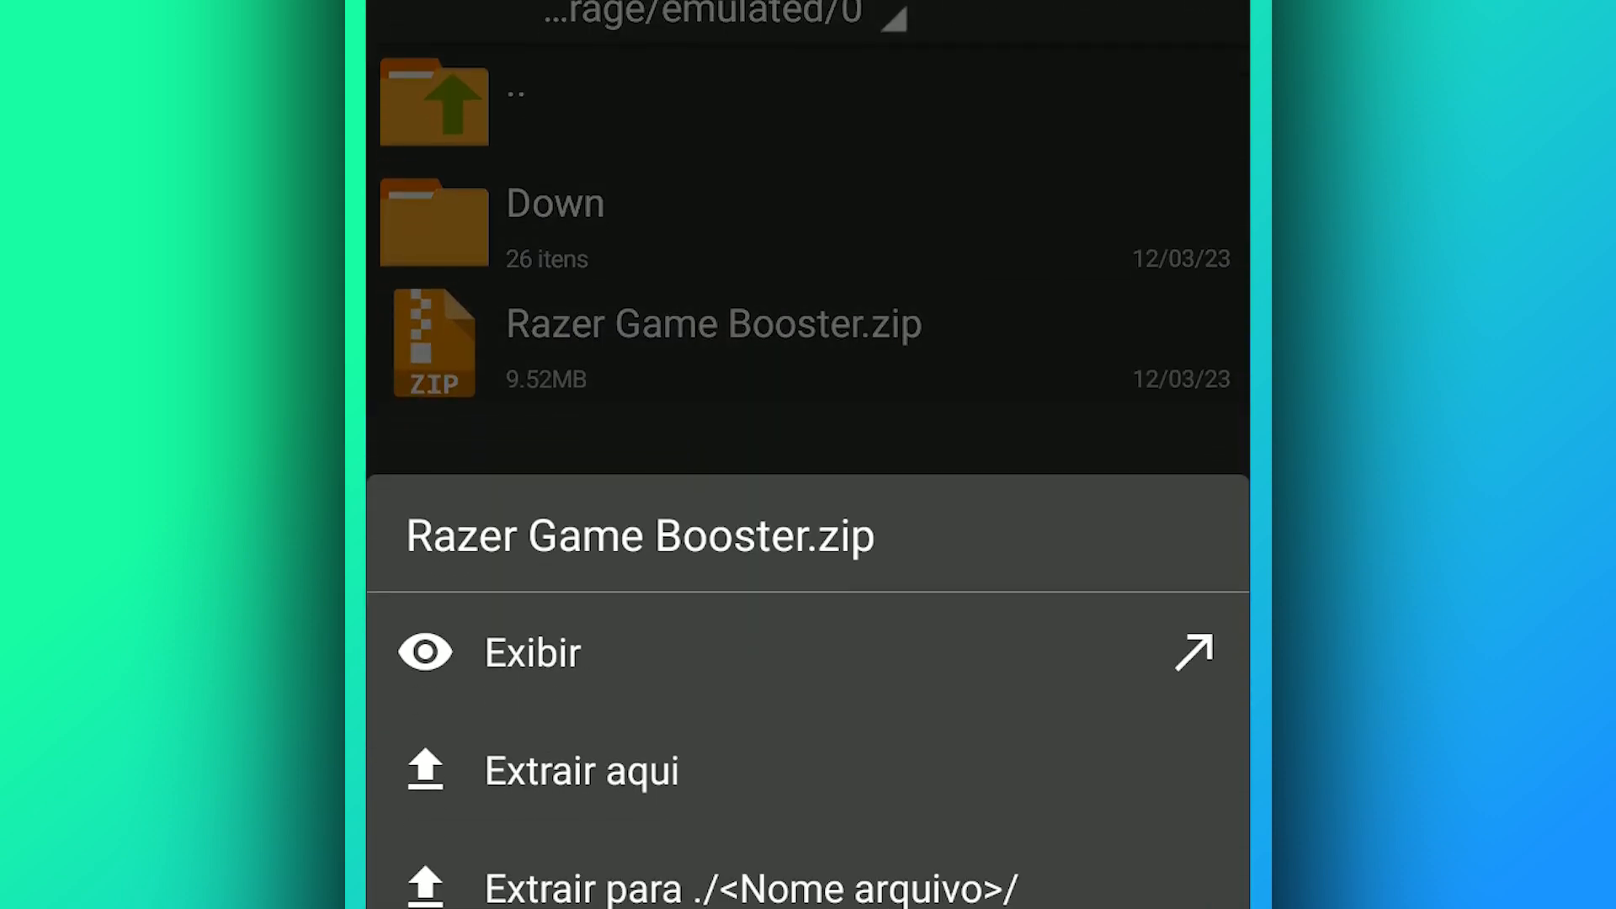
{"action": "left_click", "coordinate": [581, 770]}
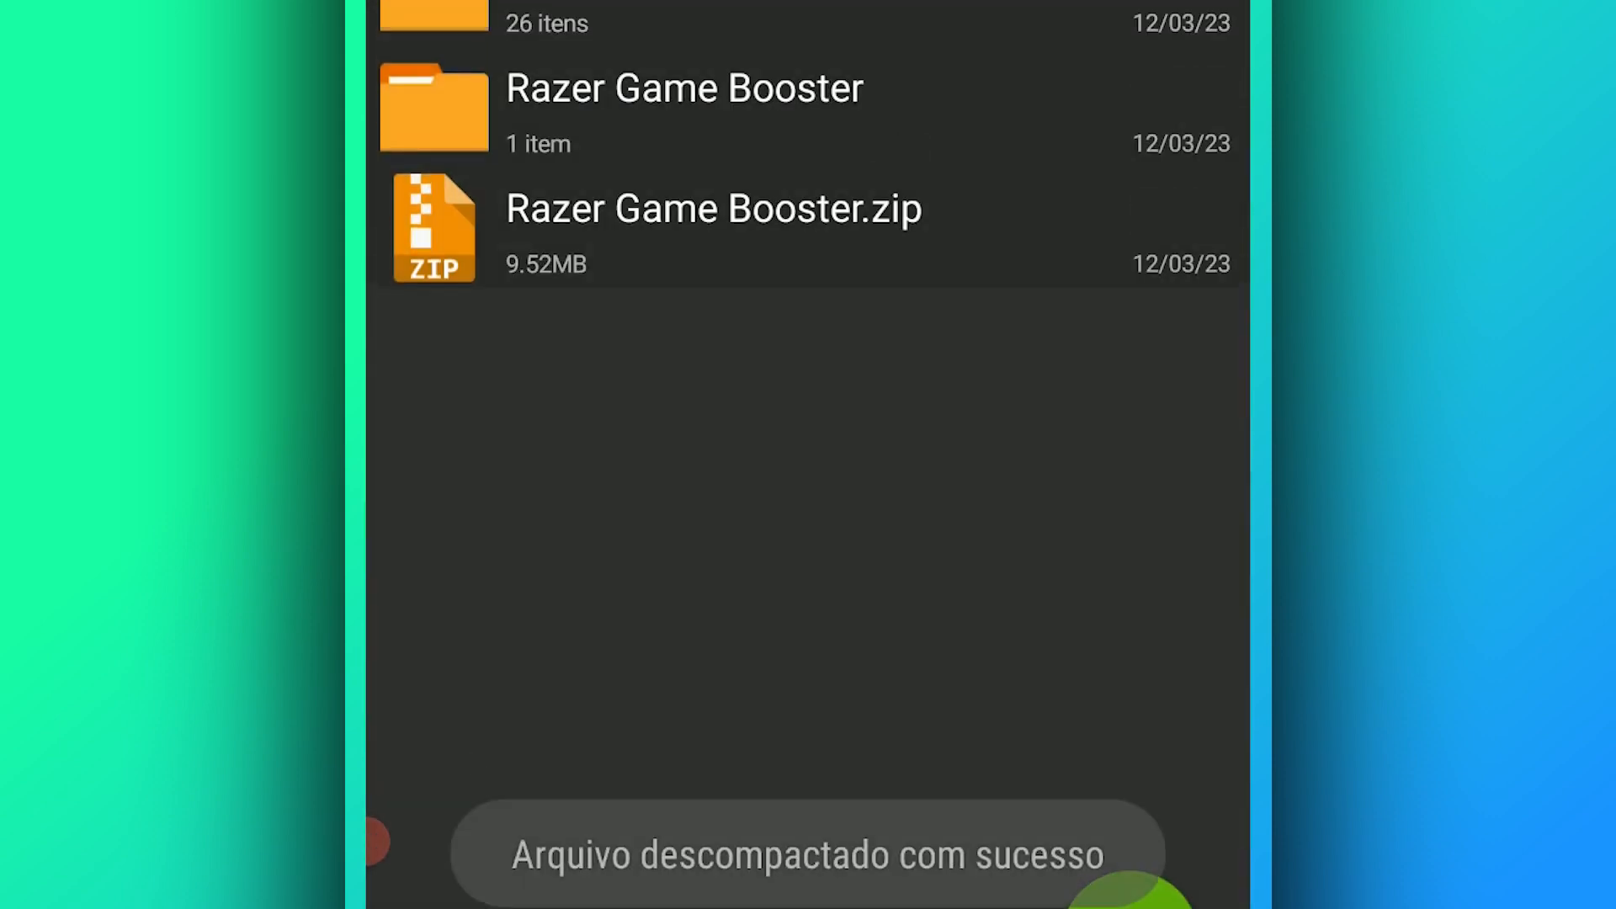
{"action": "left_click", "coordinate": [680, 109]}
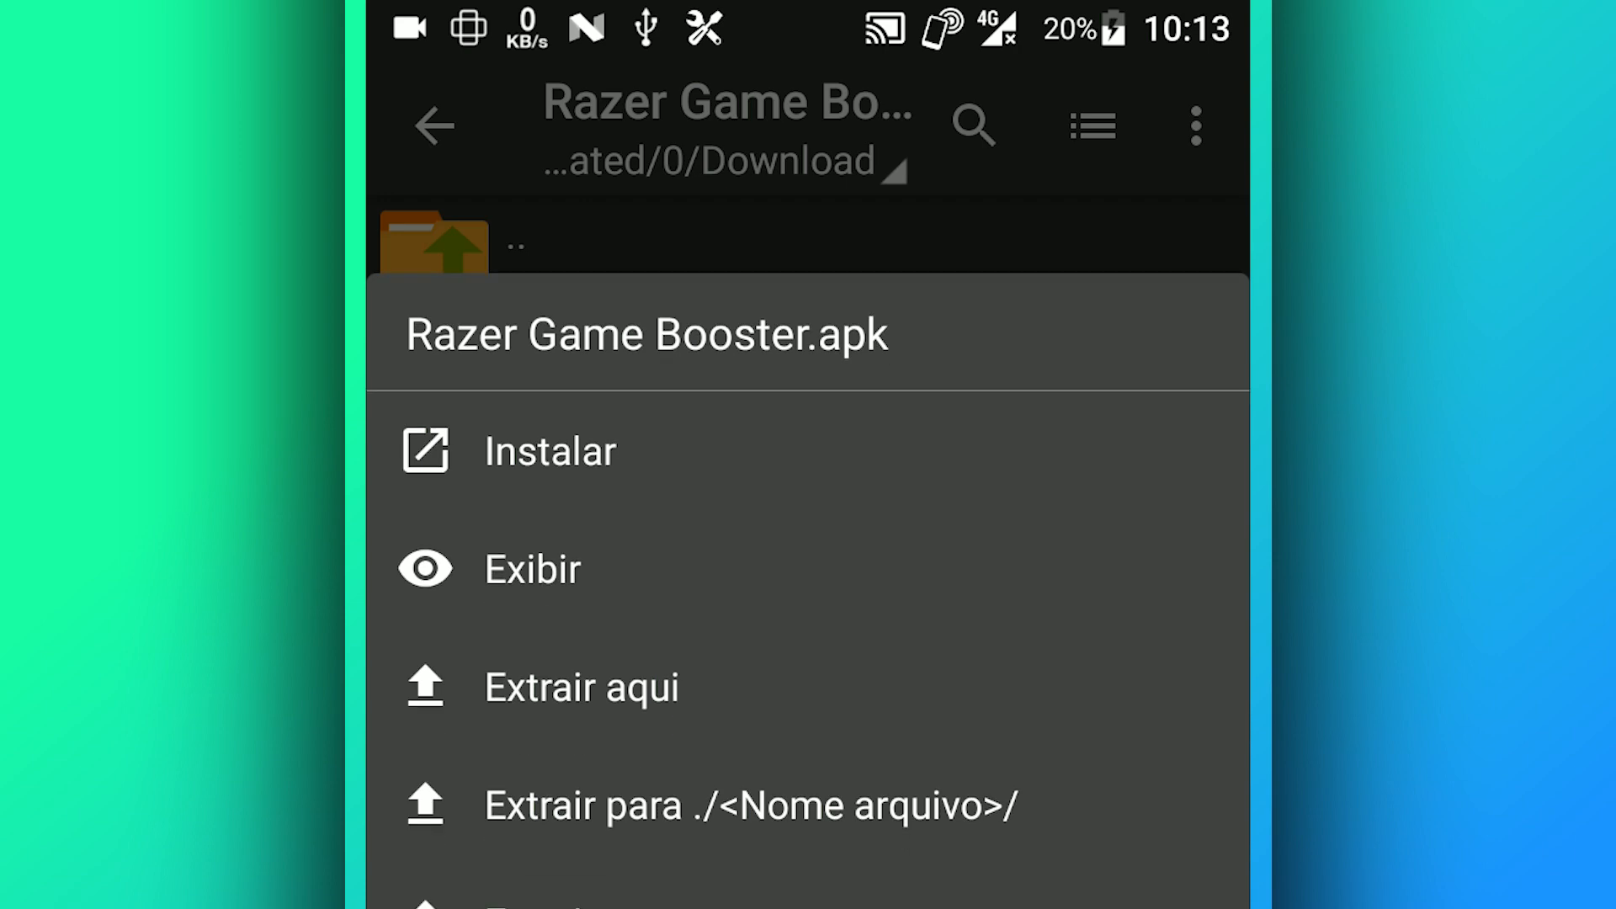
Step: Install the Razer Game Booster APK and open the app once installed
{"action": "left_click", "coordinate": [550, 452]}
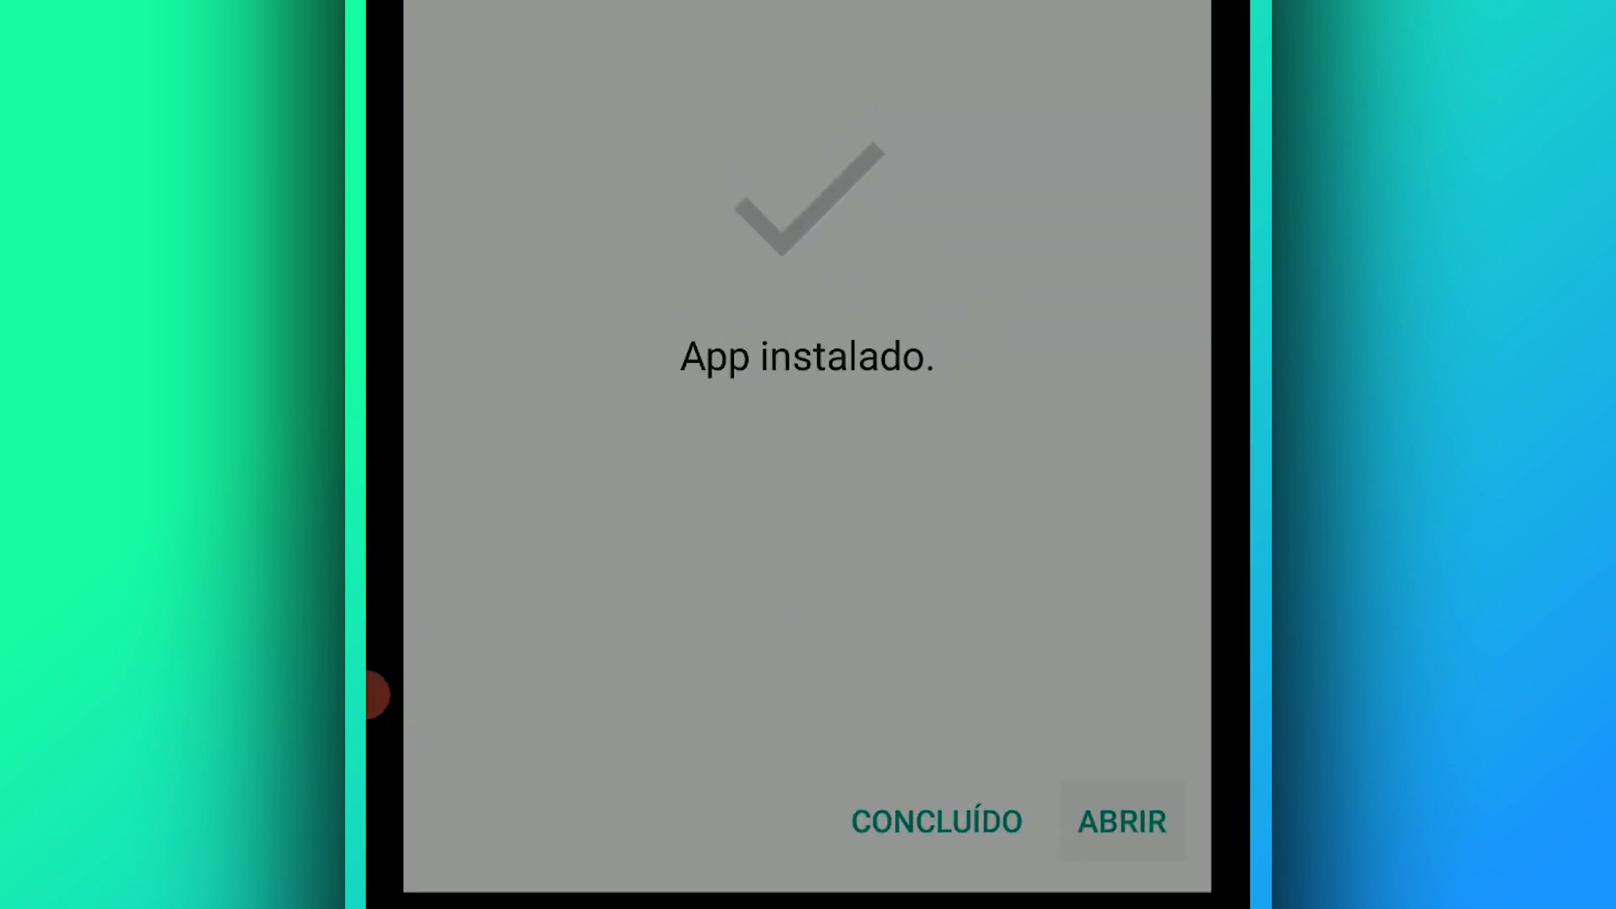
{"action": "left_click", "coordinate": [1121, 822]}
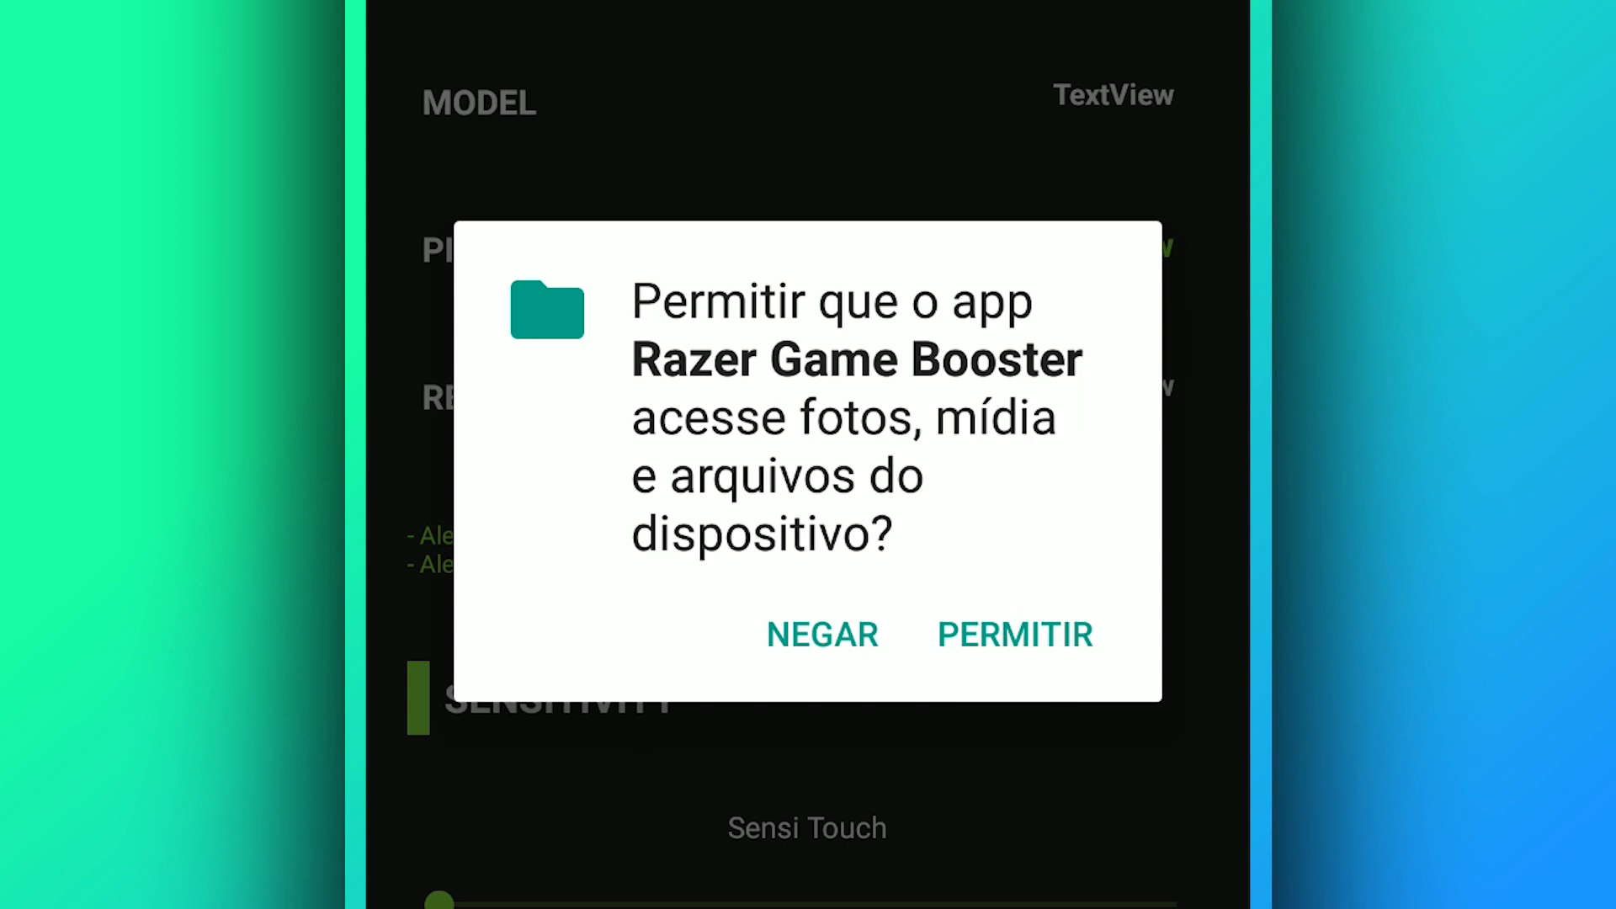
Step: Allow file access, then scroll the dashboard down to the Fake RAM section
{"action": "left_click", "coordinate": [1015, 634]}
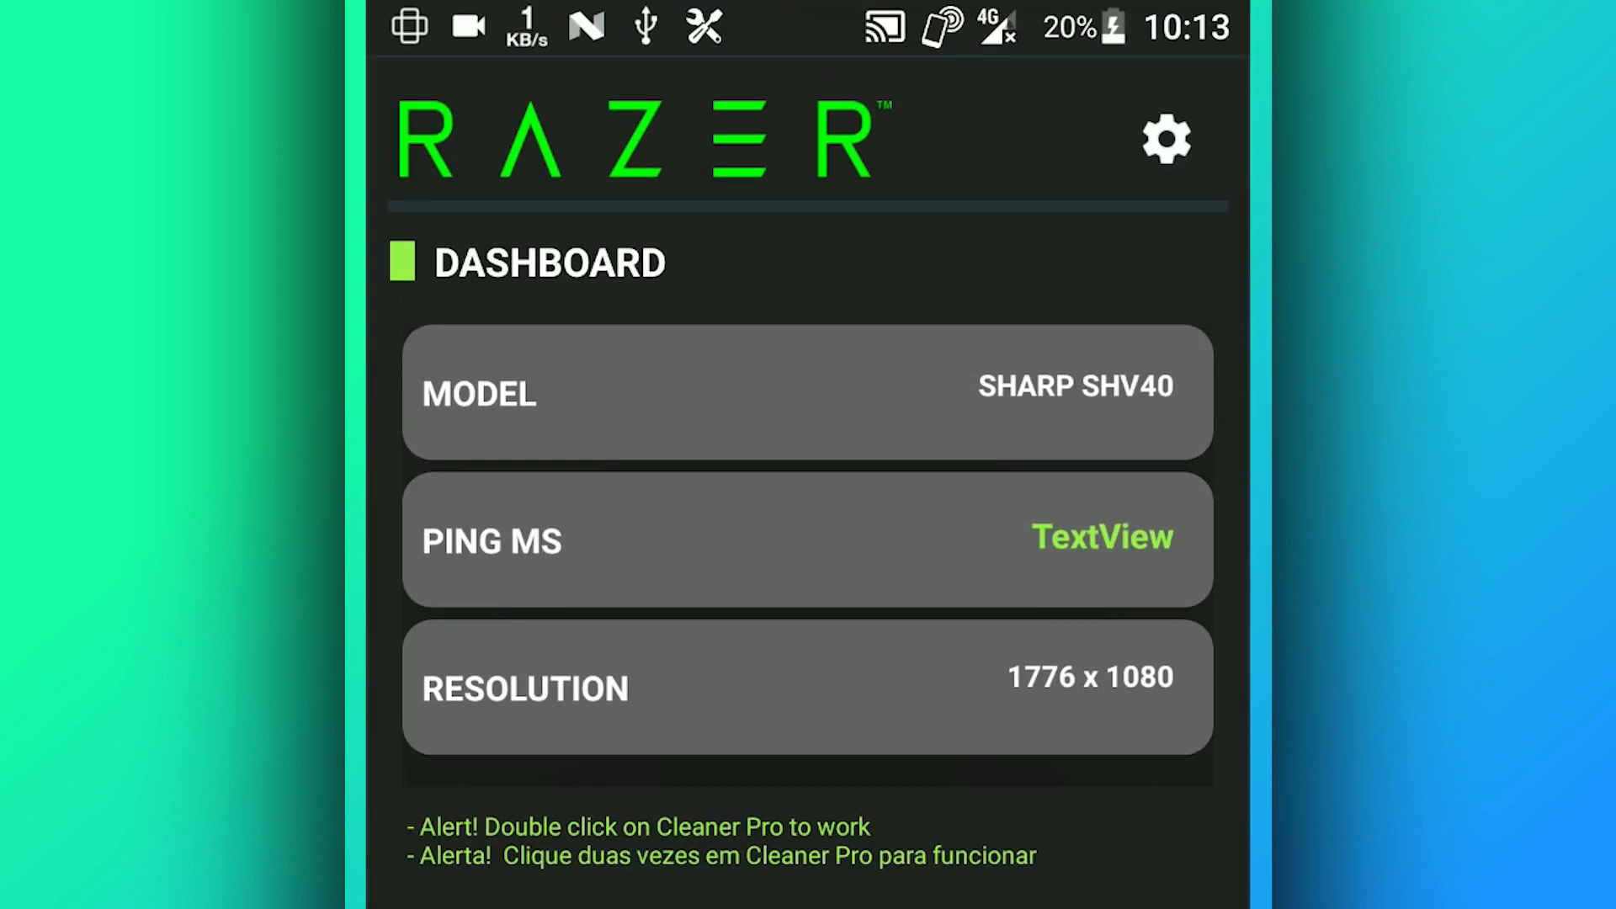
{"action": "scroll", "scroll_direction": "down", "scroll_amount": 3}
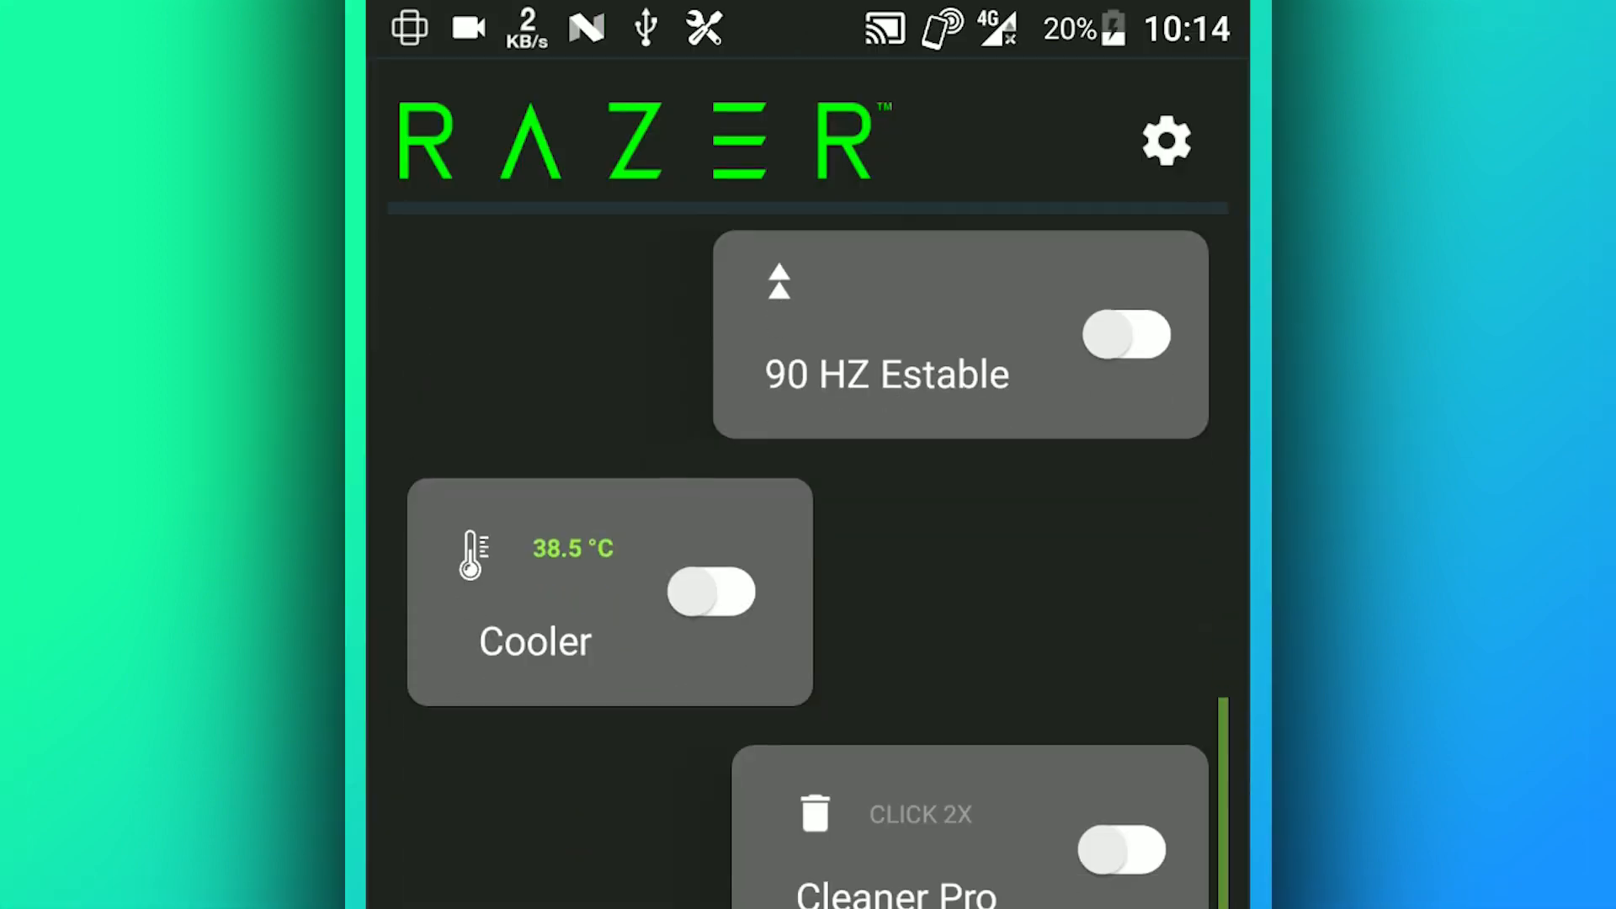
{"action": "scroll", "scroll_direction": "down", "scroll_amount": 3}
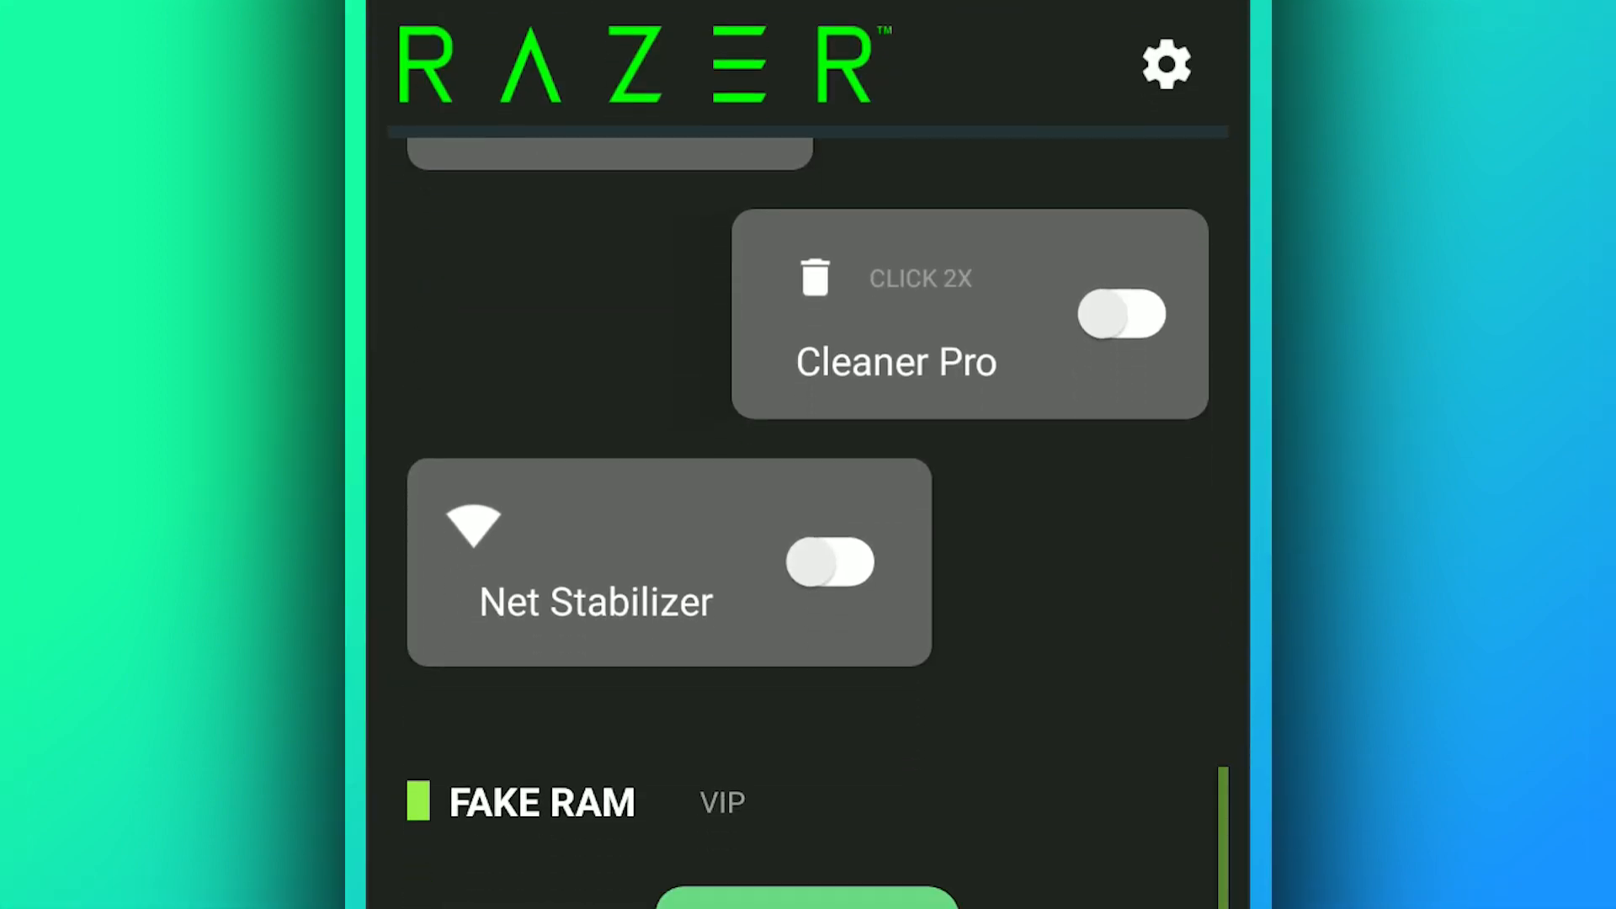
{"action": "scroll", "scroll_direction": "down", "scroll_amount": 3}
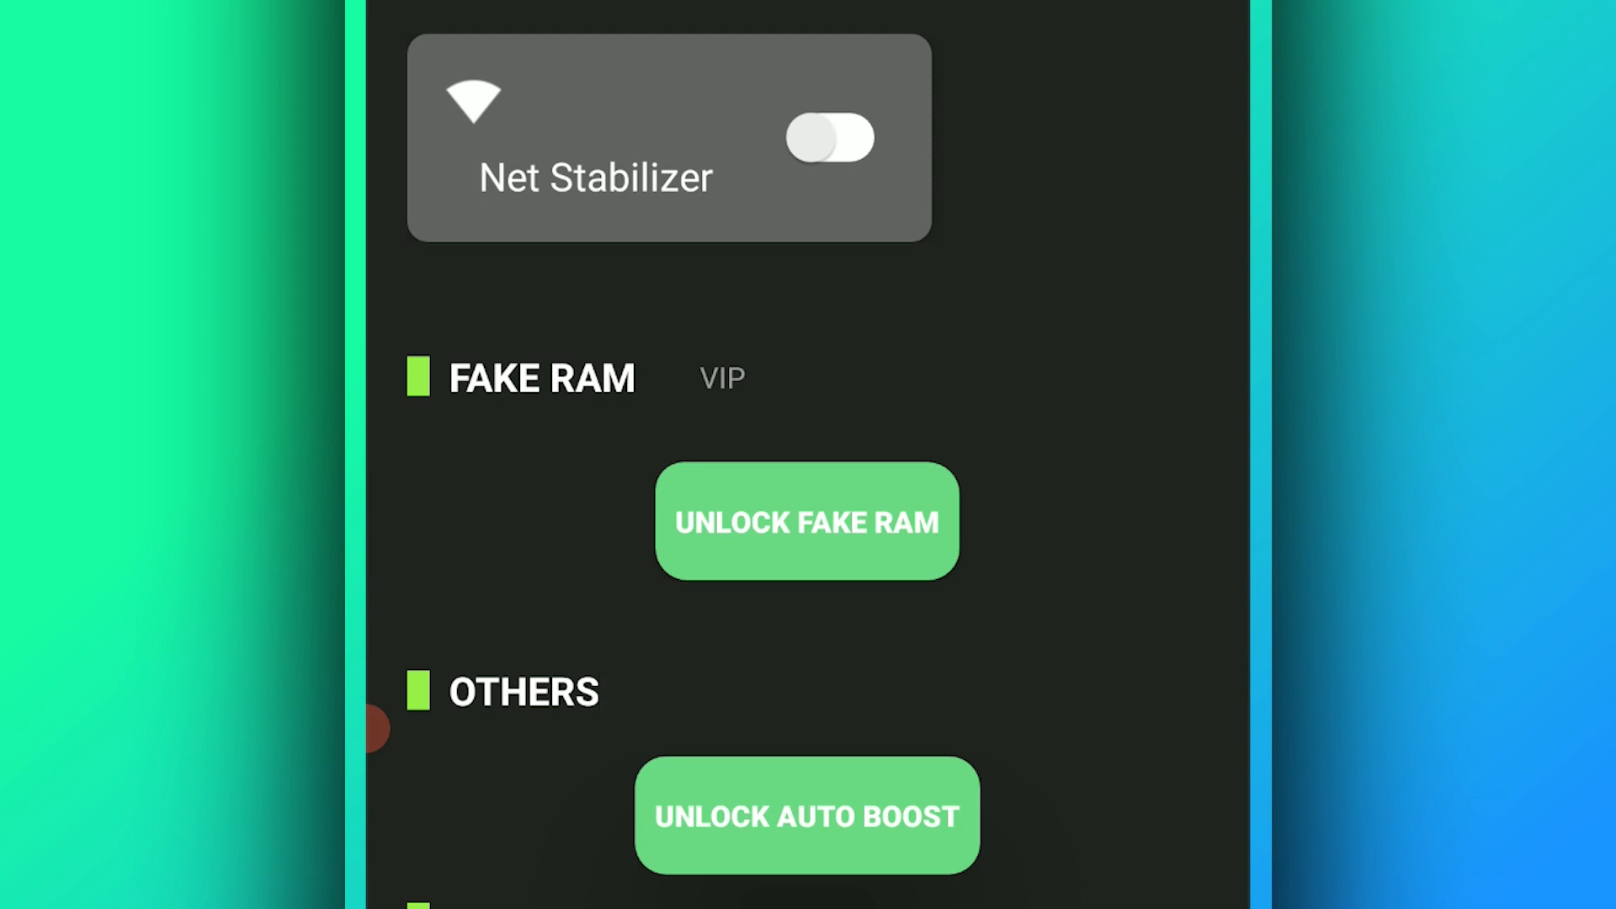
Step: Unlock Fake RAM, tick the 1 GB option, and scroll back up to the dashboard
{"action": "left_click", "coordinate": [807, 815]}
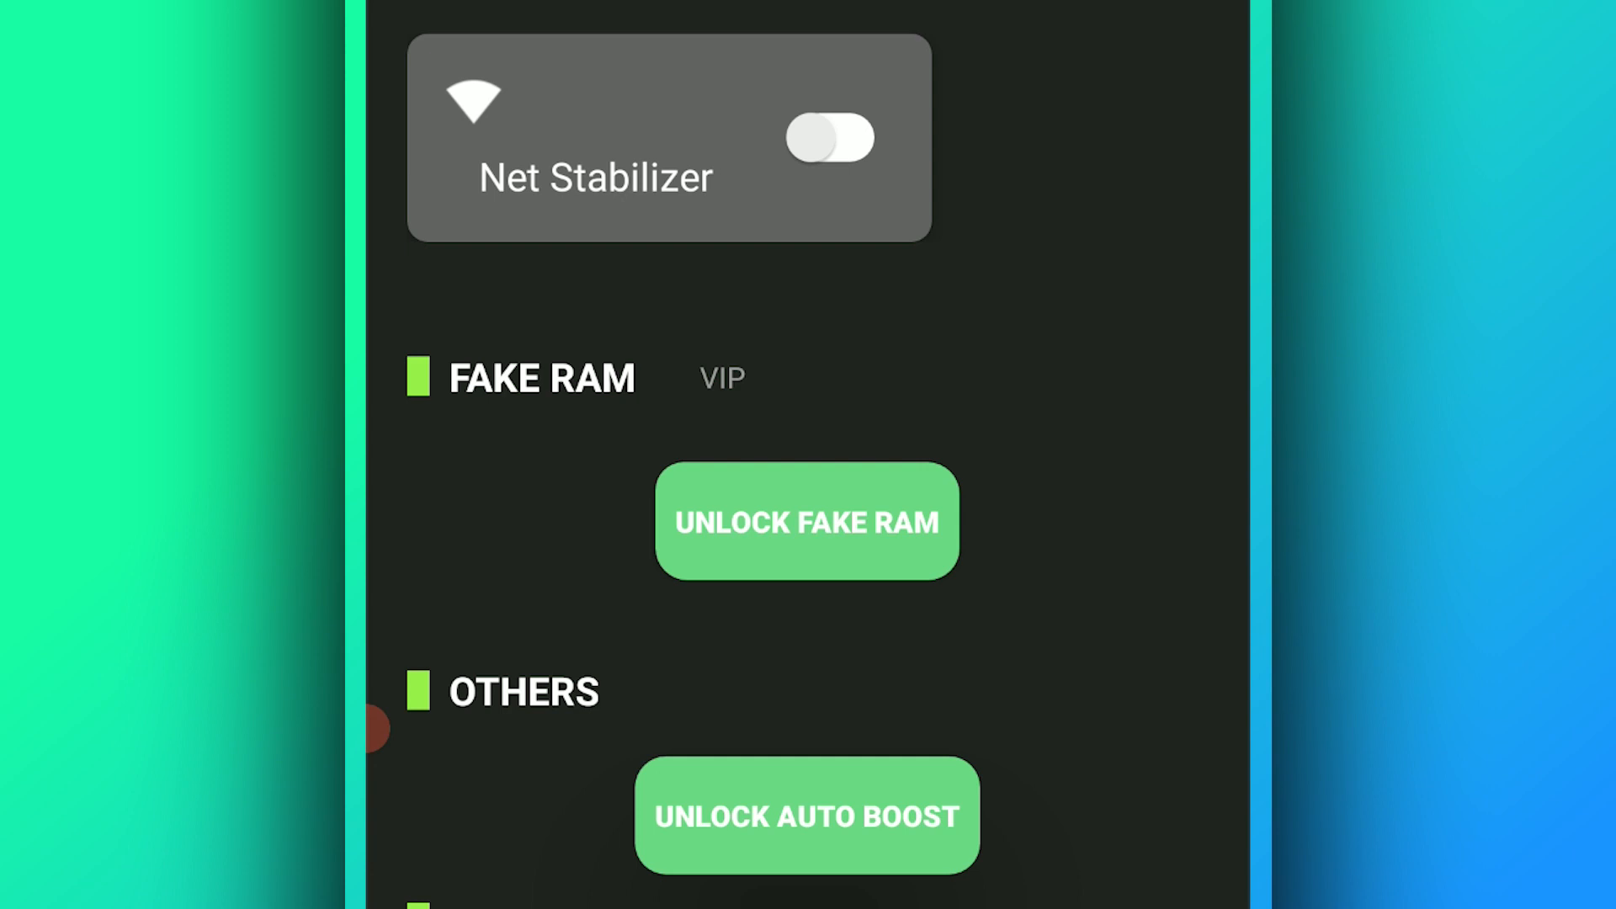
{"action": "left_click", "coordinate": [806, 814]}
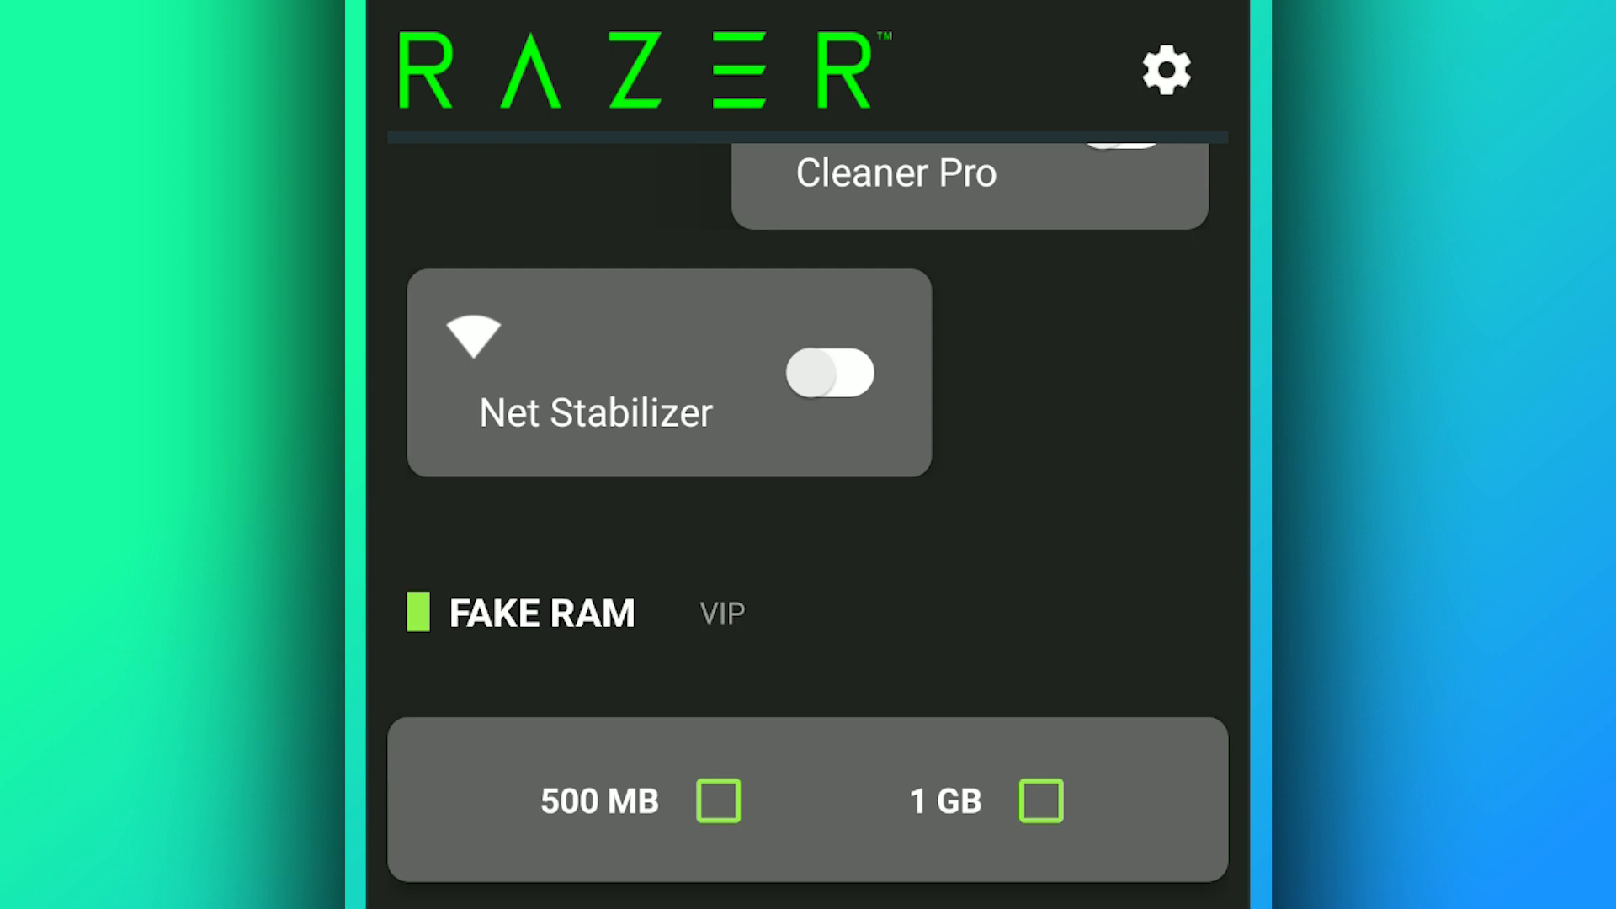
{"action": "left_click", "coordinate": [1040, 800]}
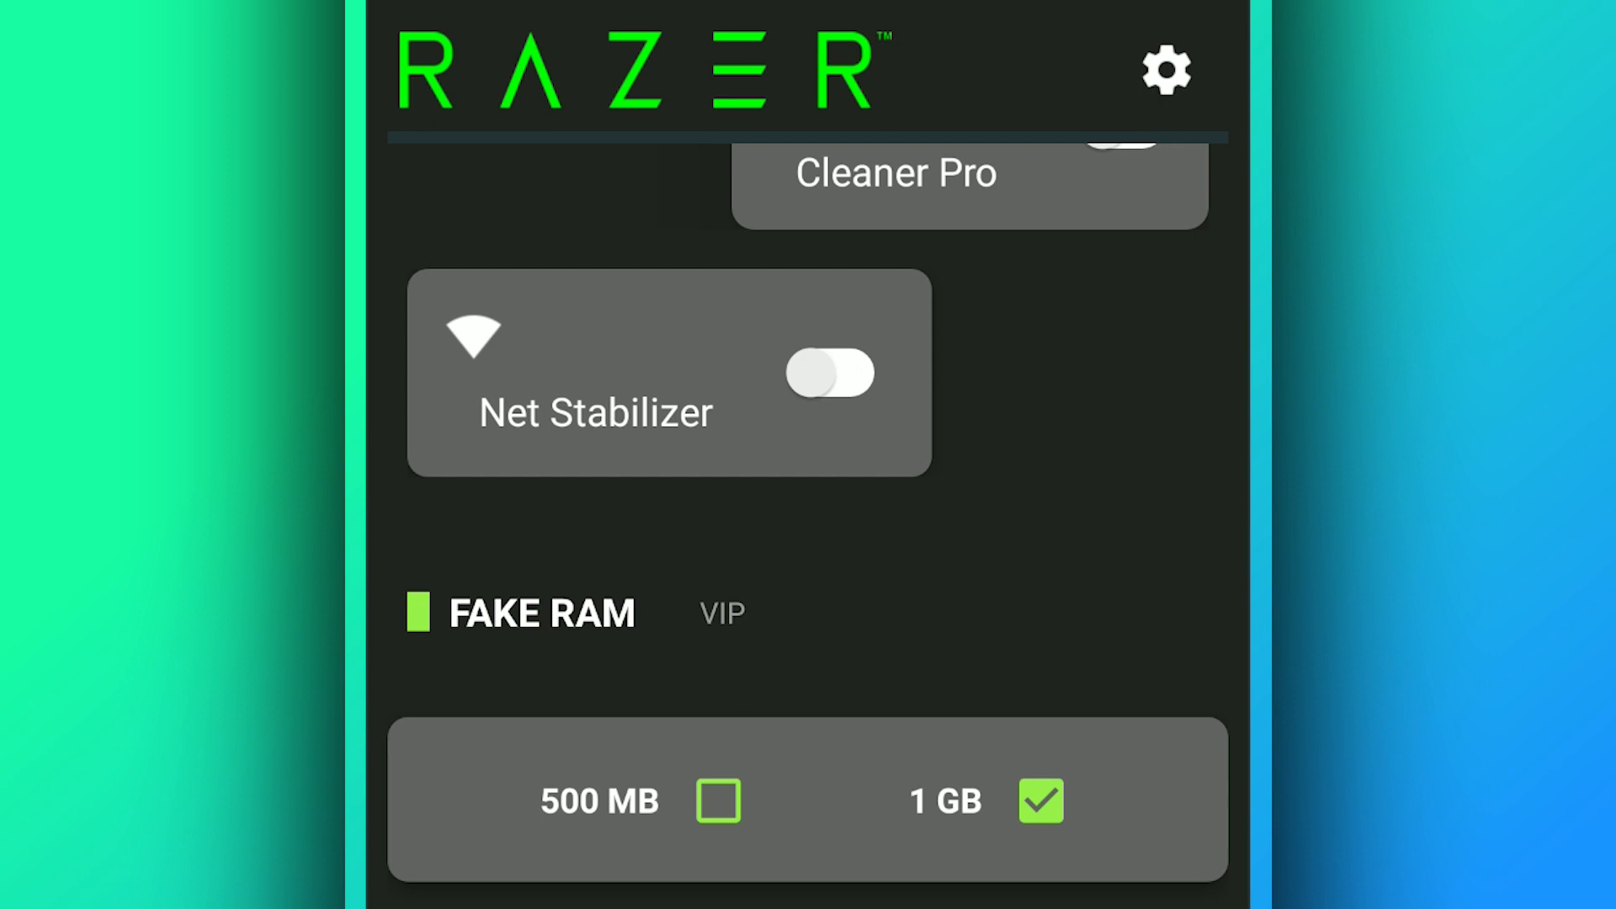
{"action": "scroll", "scroll_direction": "up", "scroll_amount": 3}
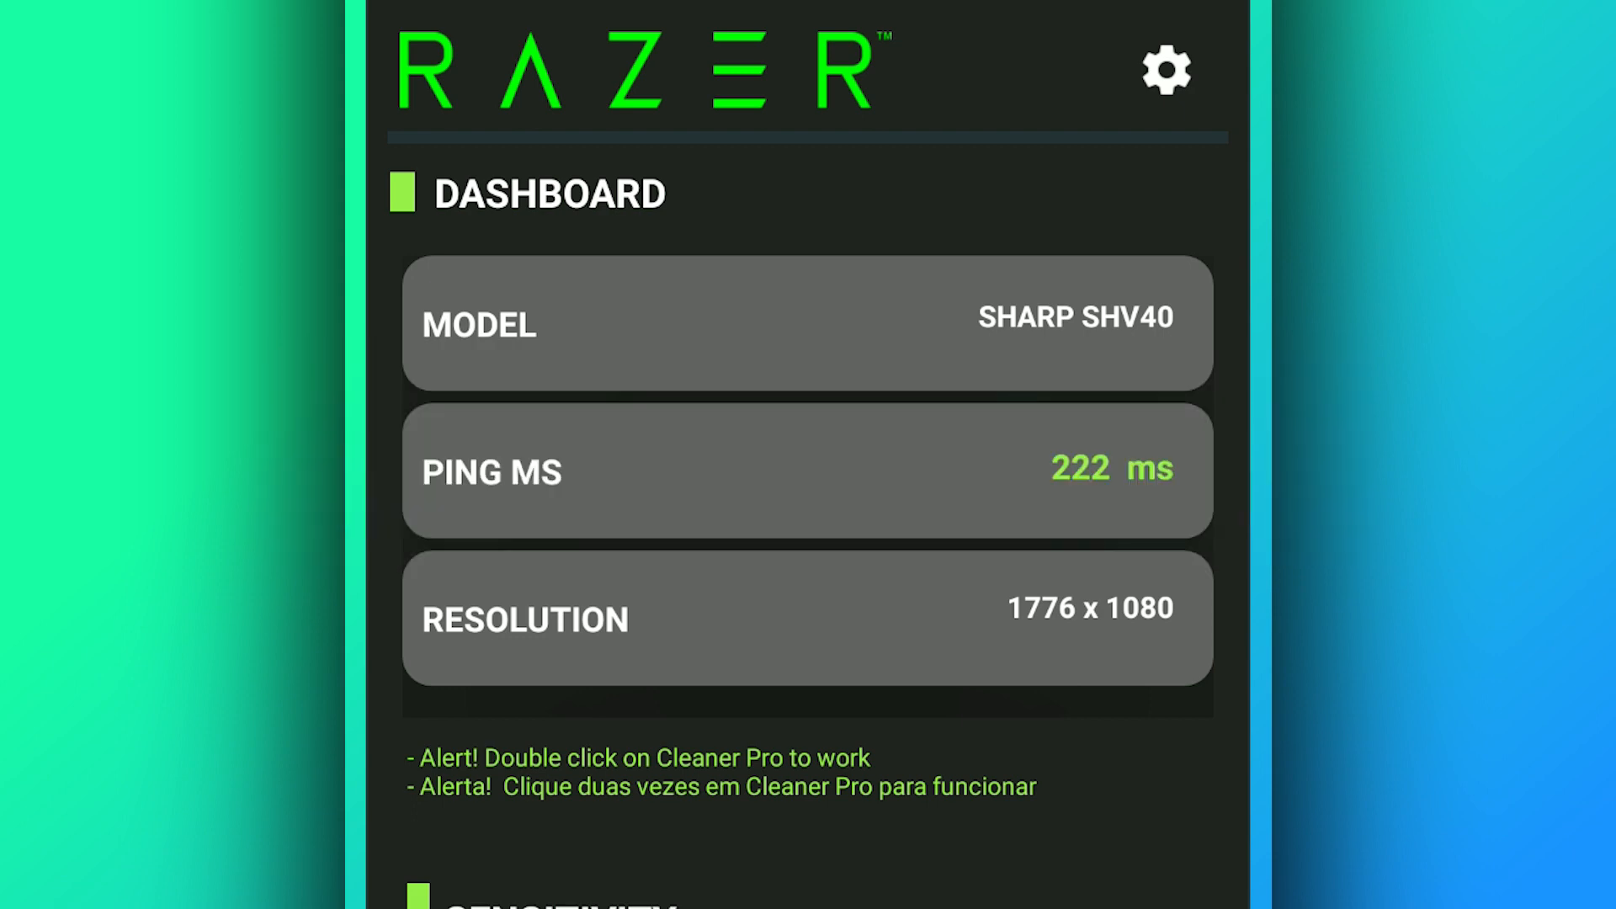
Step: Max out the Sensi Touch slider and switch on the Performance toggle under Razer Settings
{"action": "scroll", "scroll_direction": "down", "scroll_amount": 3}
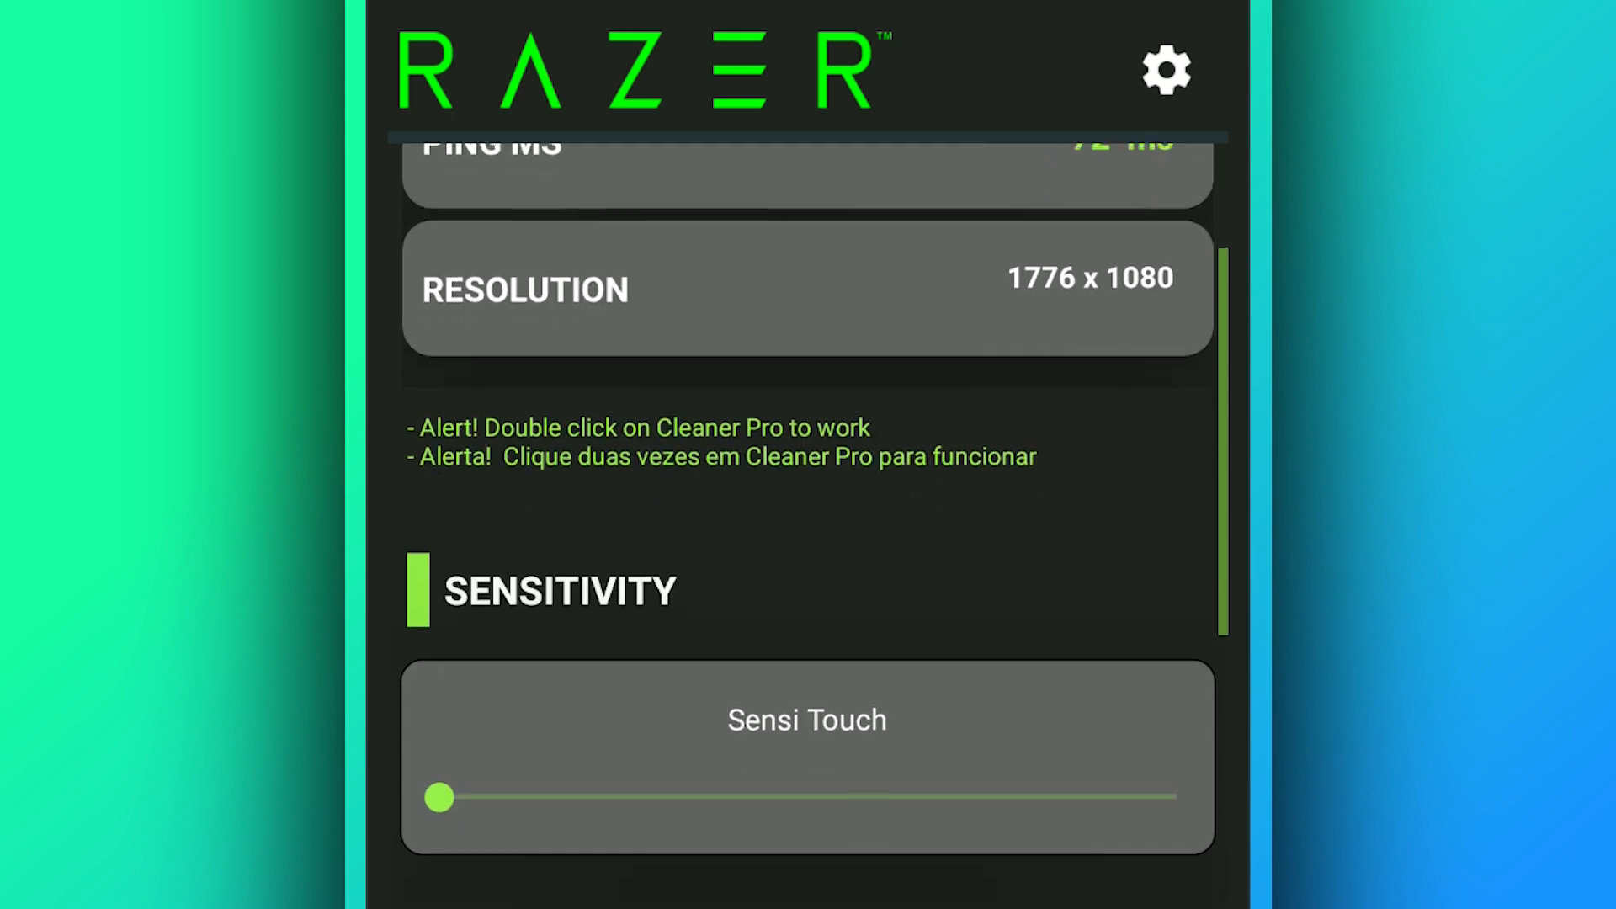
{"action": "scroll", "scroll_direction": "up", "scroll_amount": 3}
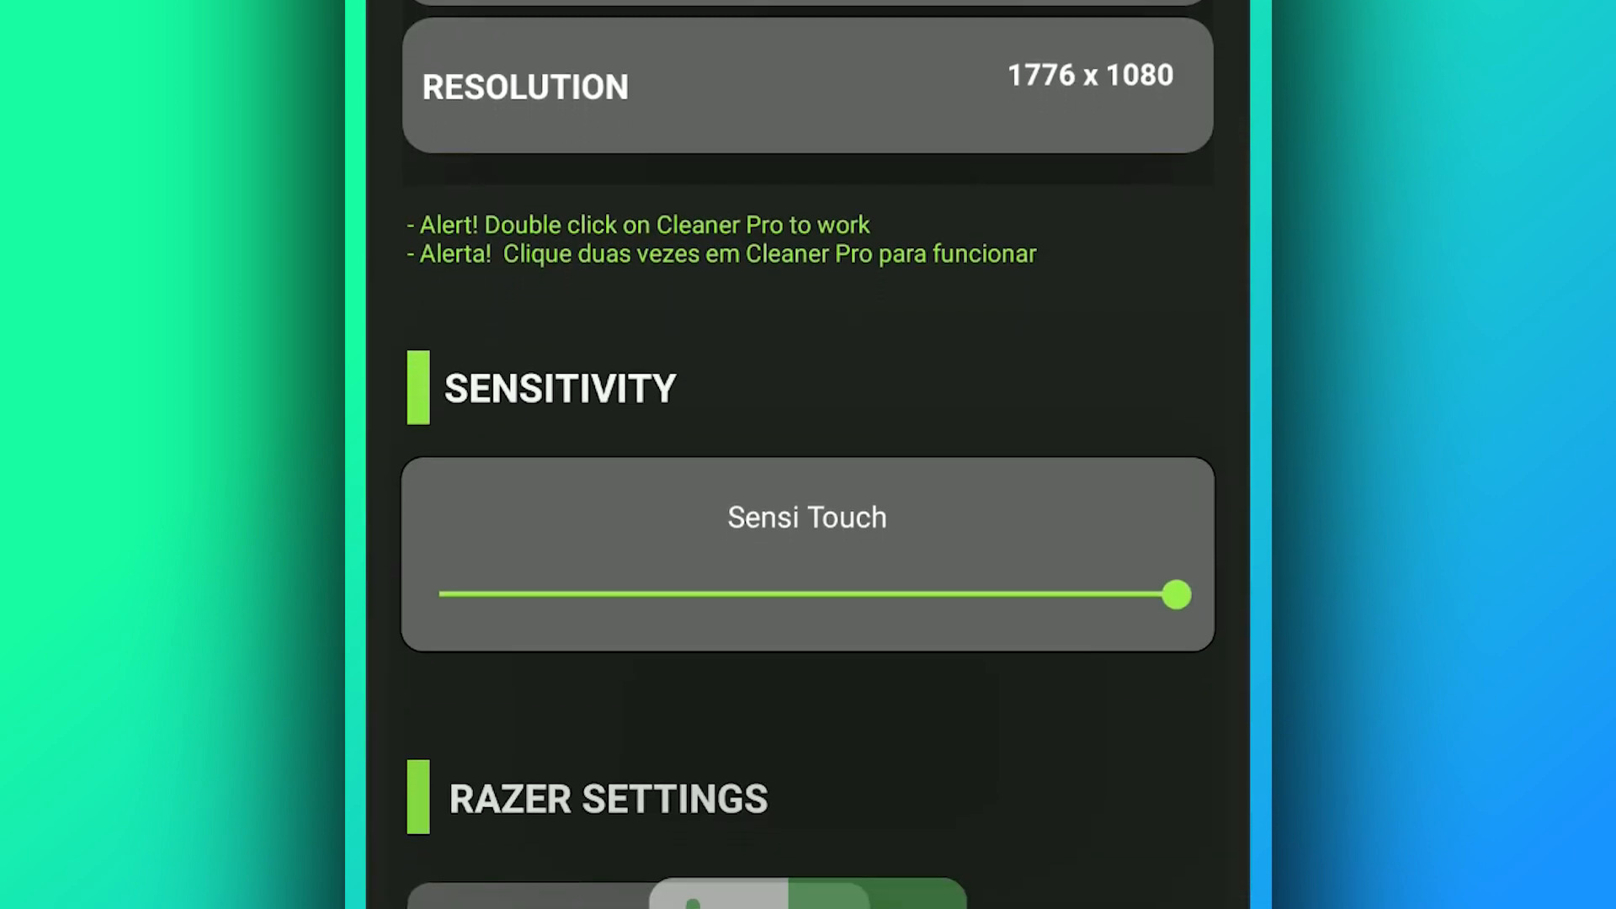
{"action": "scroll", "scroll_direction": "down", "scroll_amount": 3}
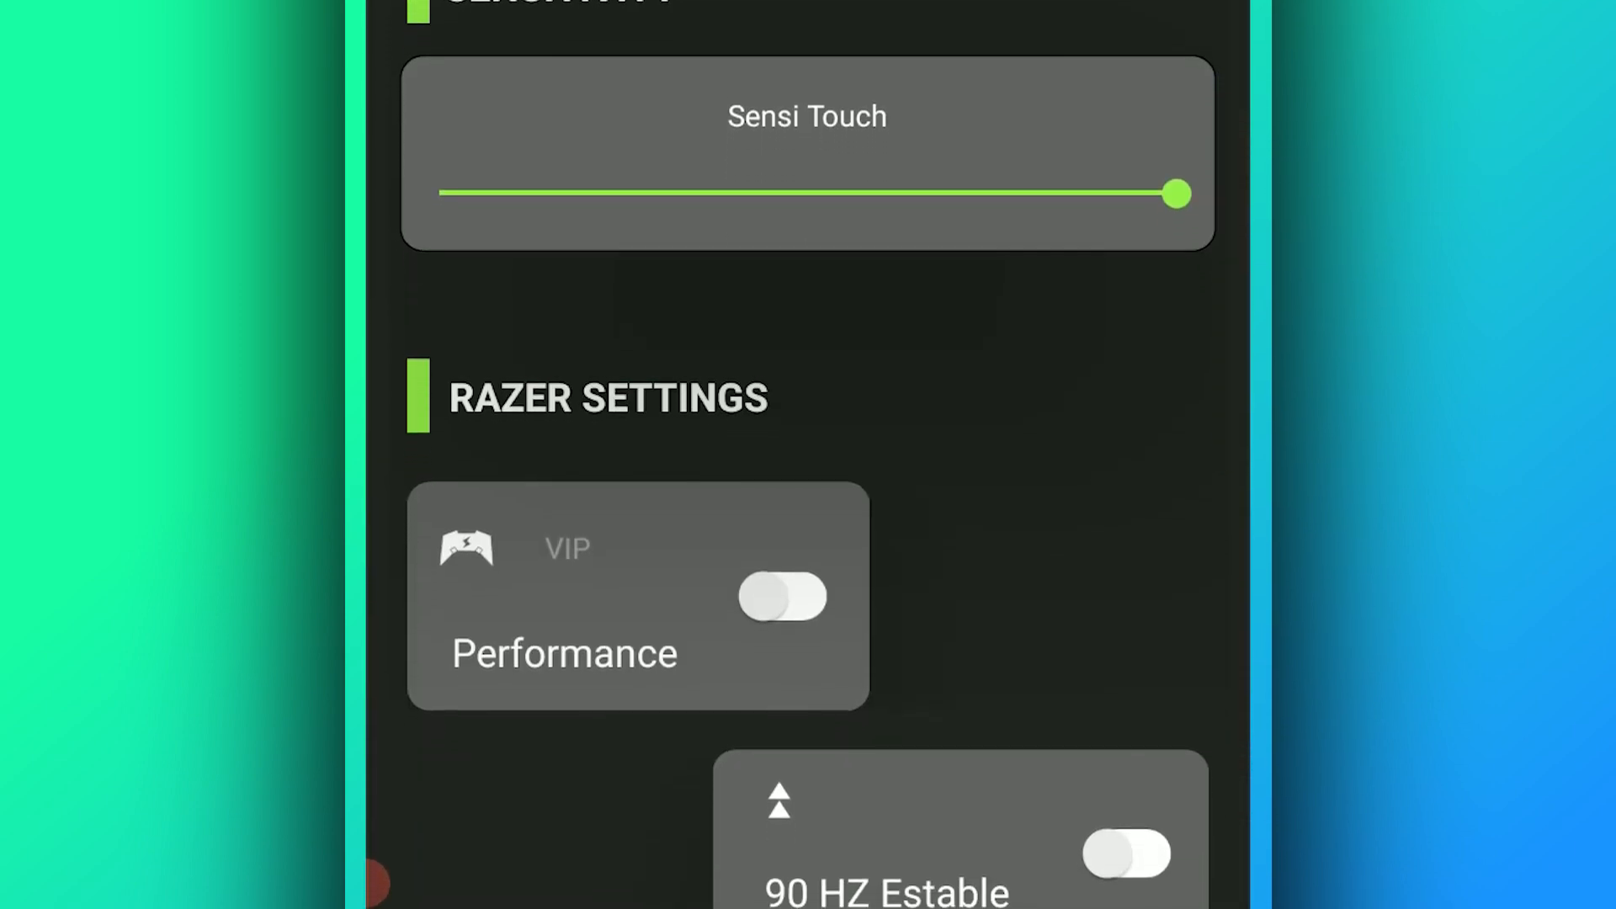
{"action": "left_click", "coordinate": [781, 597]}
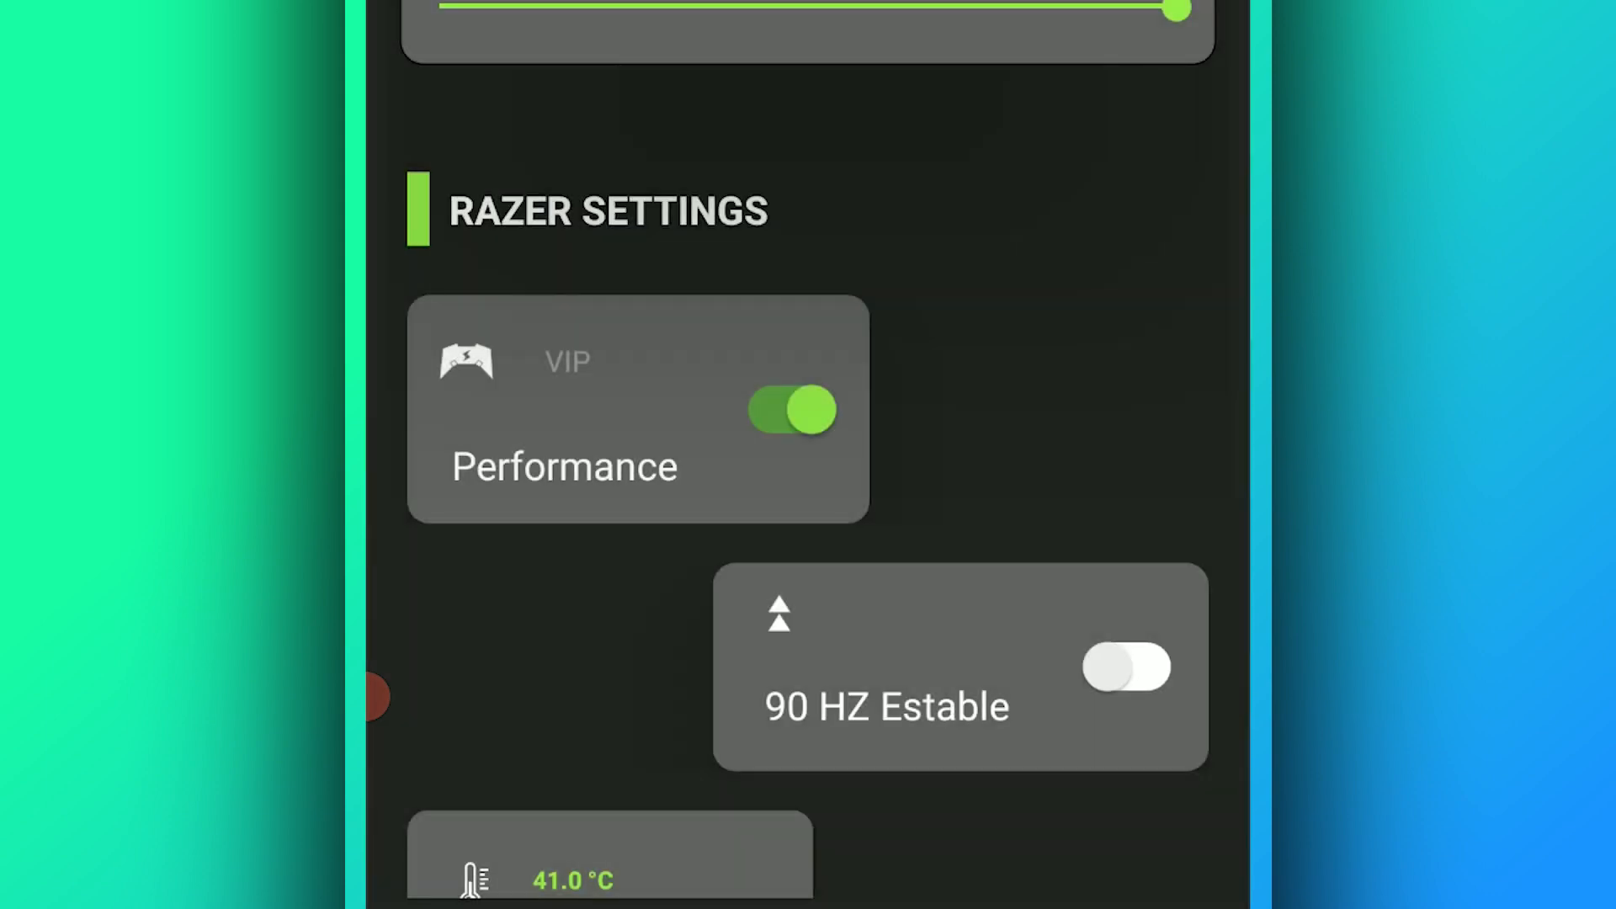
Step: Toggle on 90 HZ Estable, Cooler, Cleaner Pro and Net Stabilizer across the settings list
{"action": "left_click", "coordinate": [1126, 667]}
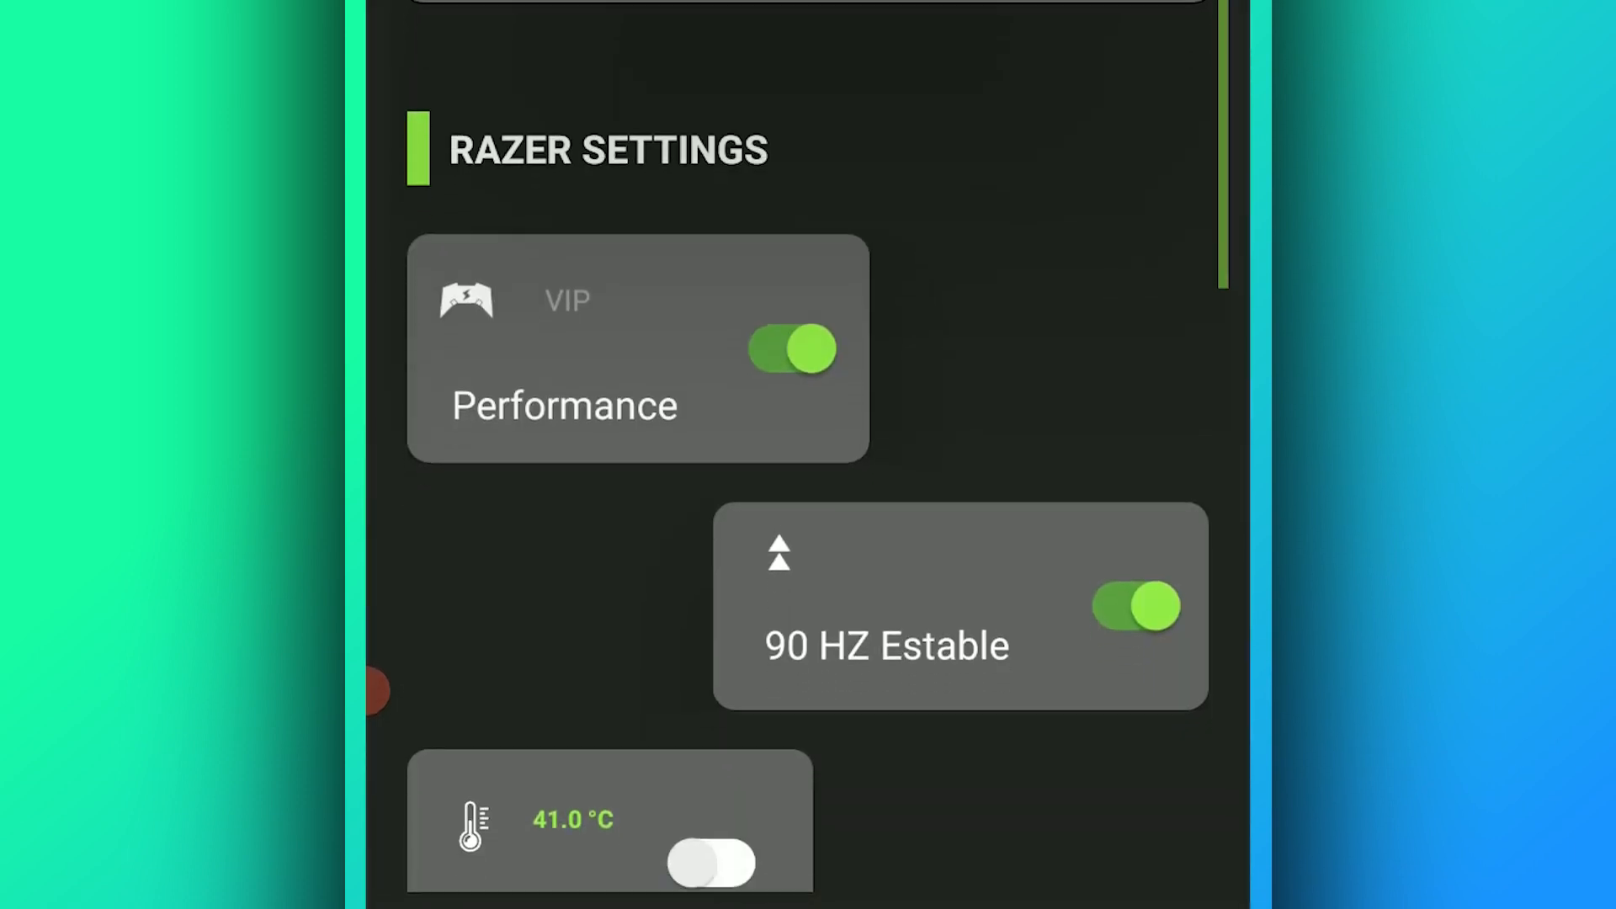
{"action": "scroll", "scroll_direction": "down", "scroll_amount": 3}
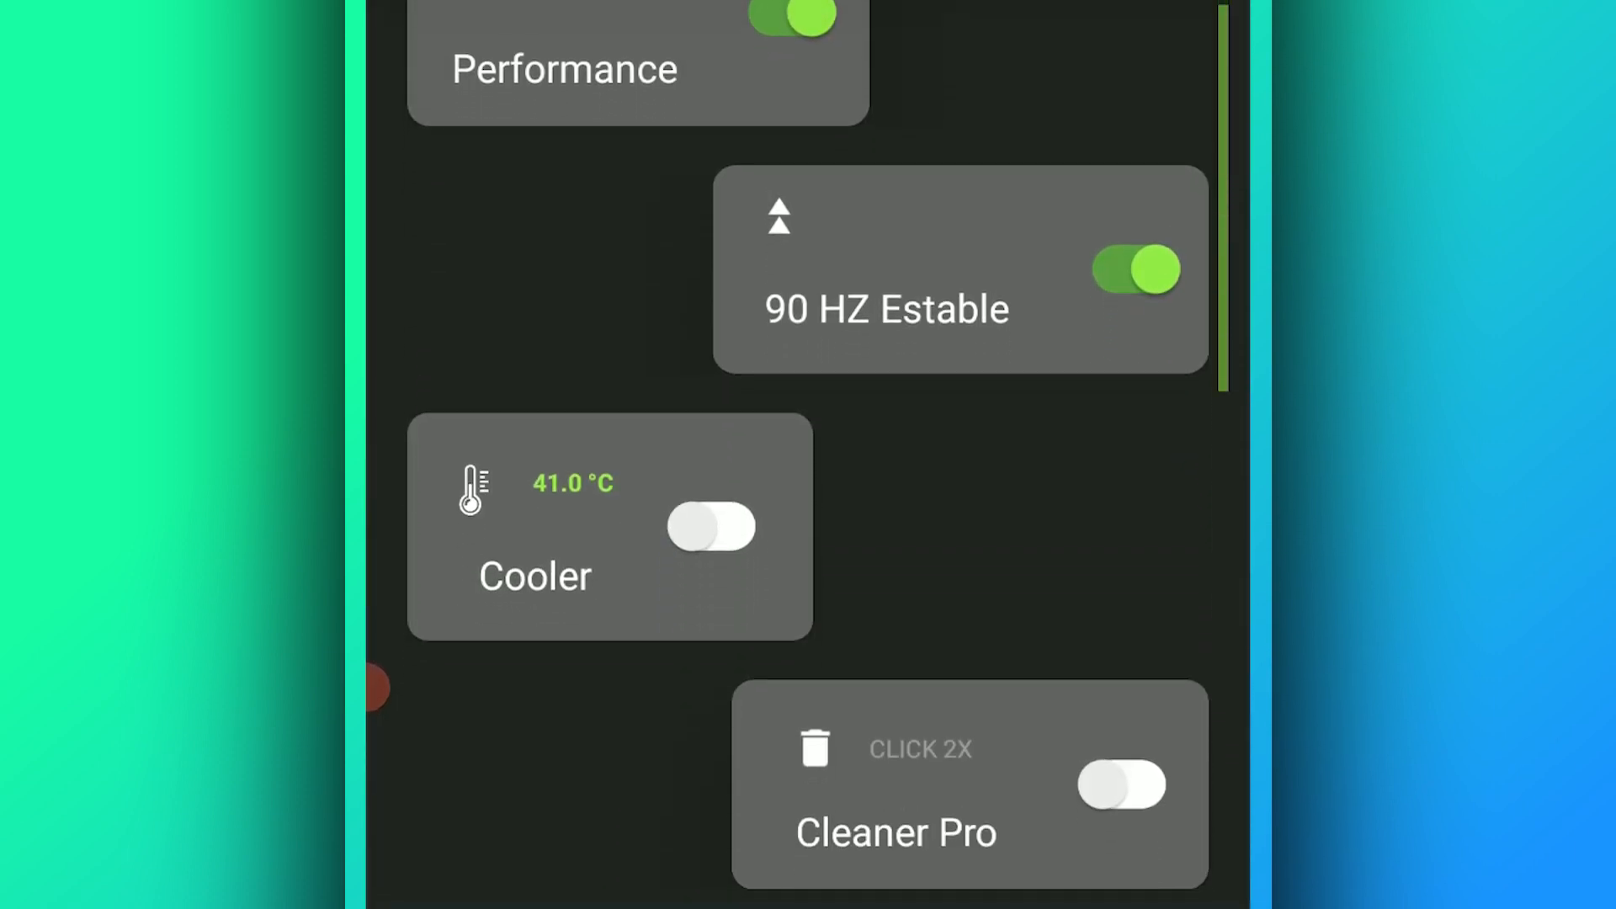
{"action": "left_click", "coordinate": [712, 528]}
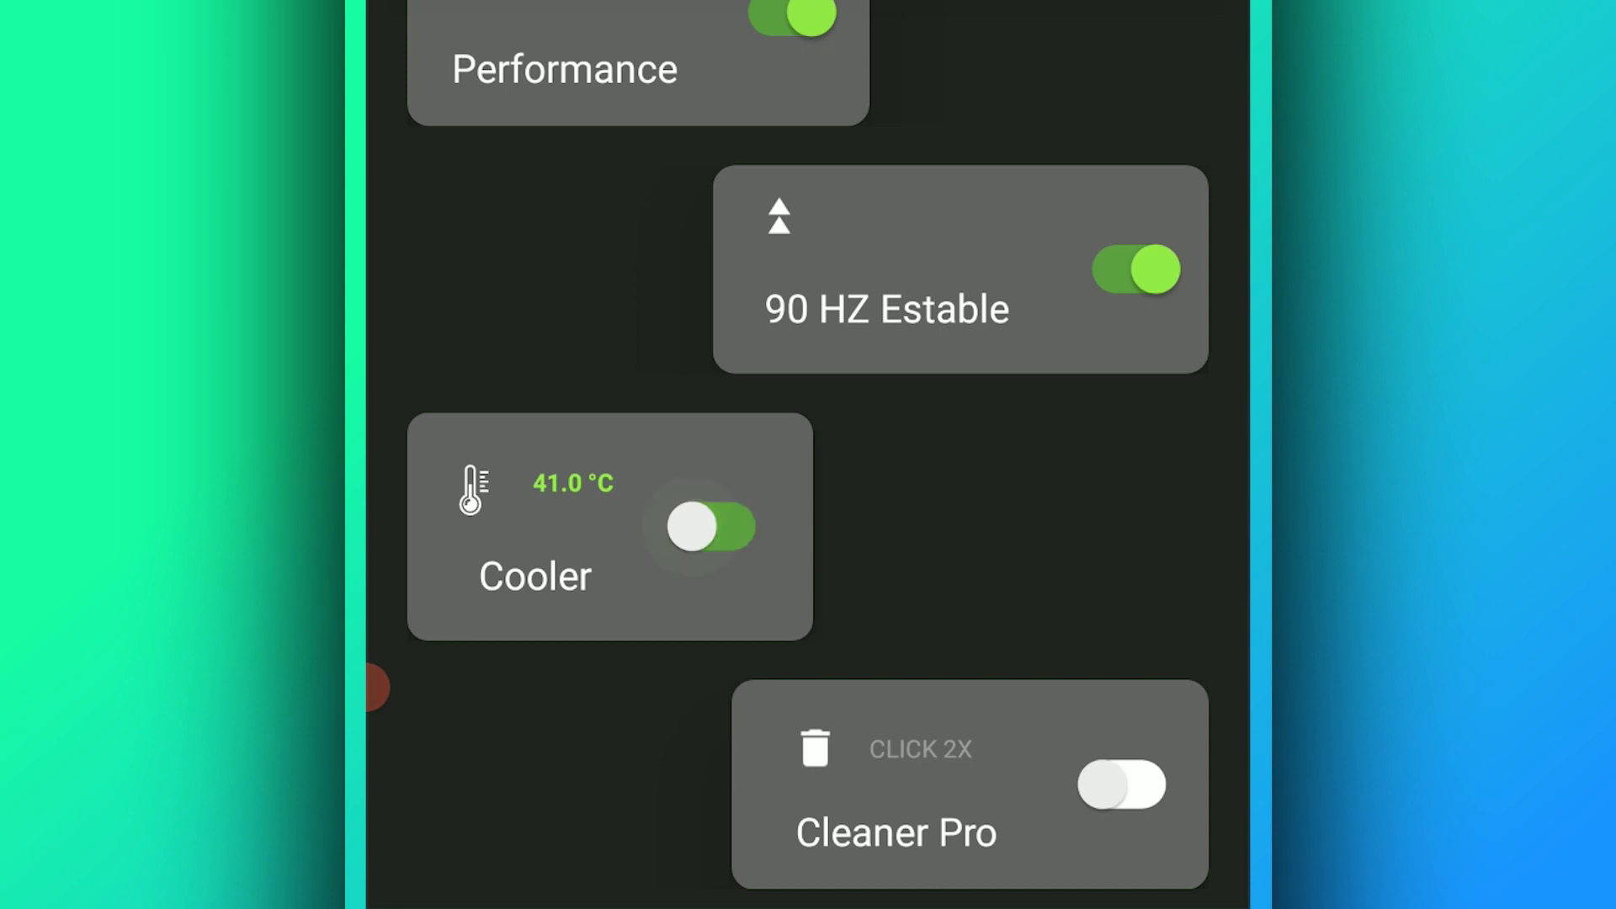
{"action": "left_click", "coordinate": [706, 527]}
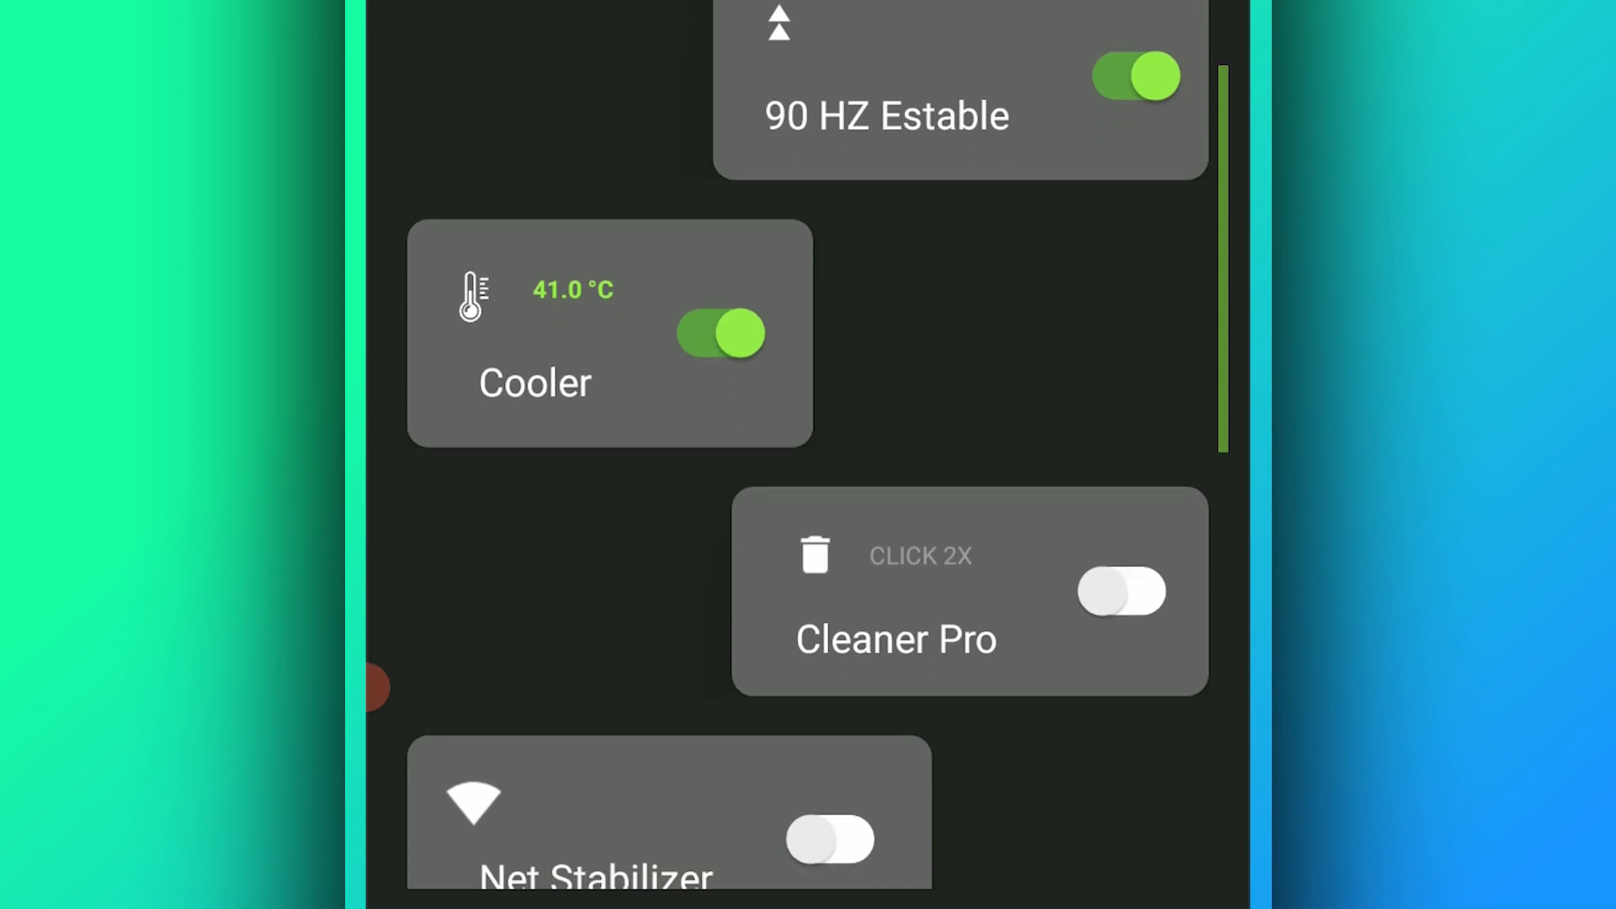
{"action": "scroll", "scroll_direction": "up", "scroll_amount": 3}
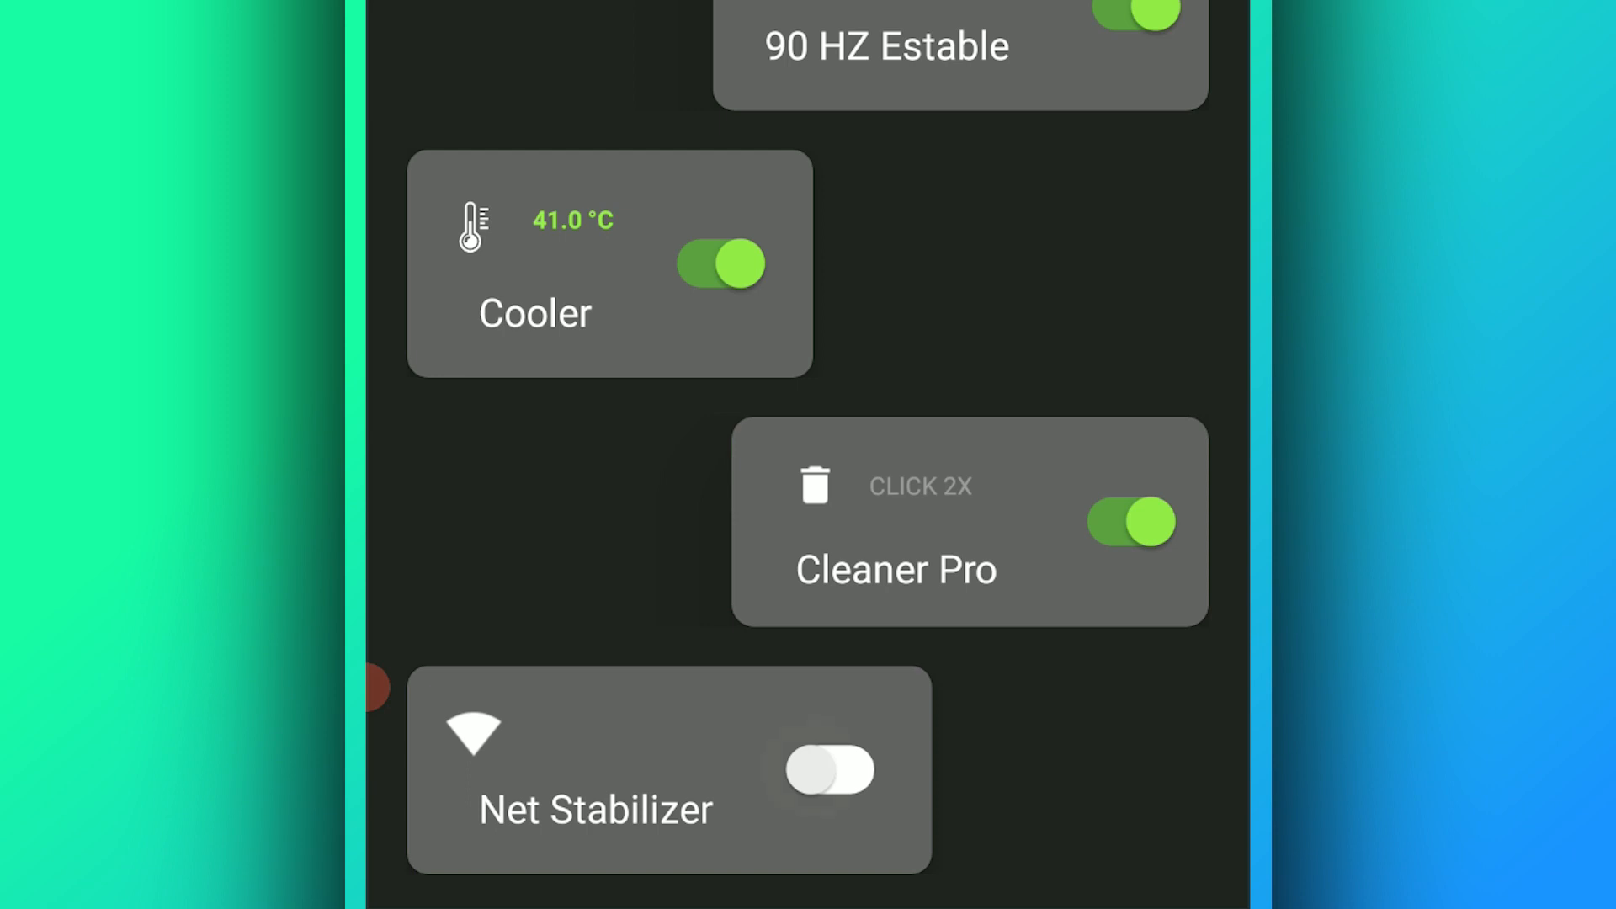
{"action": "left_click", "coordinate": [830, 771]}
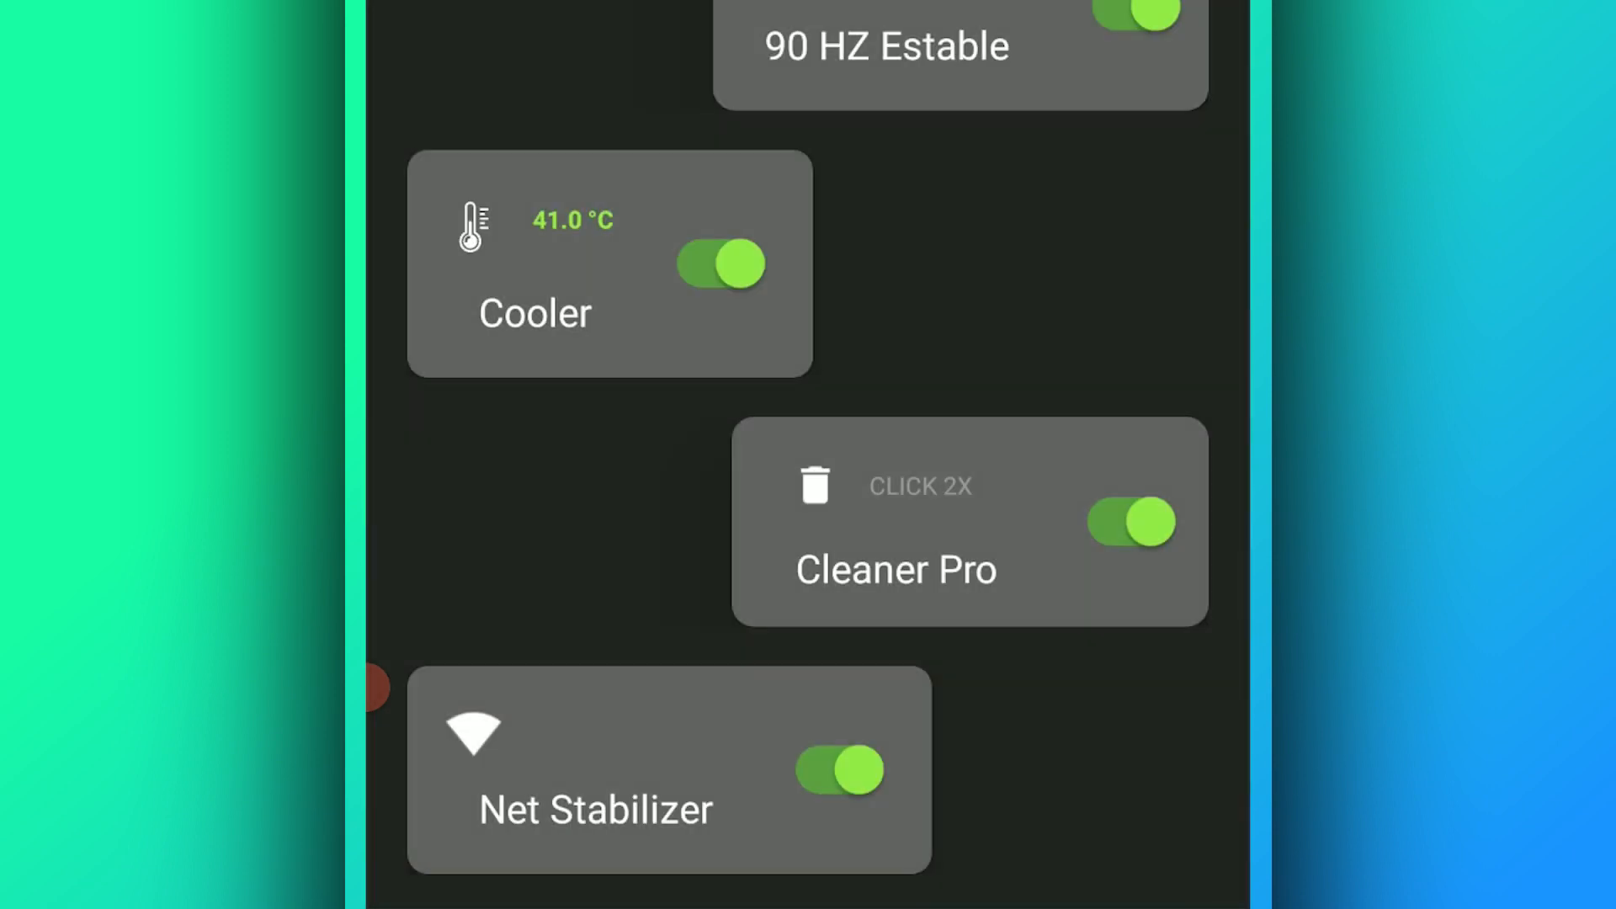
{"action": "scroll", "scroll_direction": "down", "scroll_amount": 3}
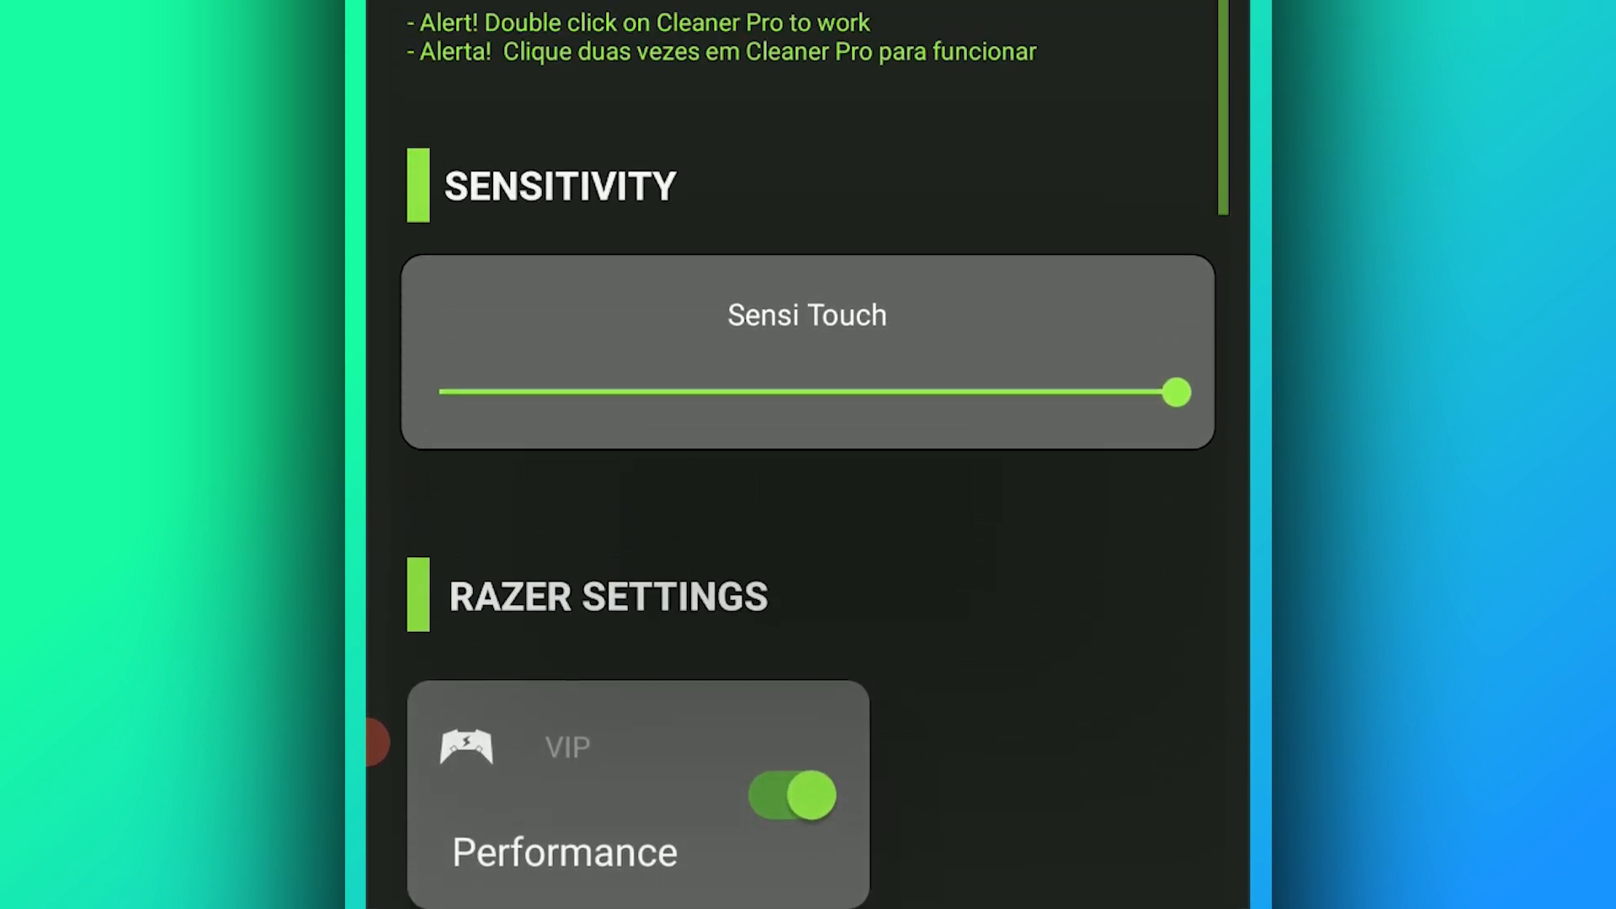
Step: Scroll through the booster screen and exit to the Android home screen
{"action": "scroll", "scroll_direction": "up", "scroll_amount": 3}
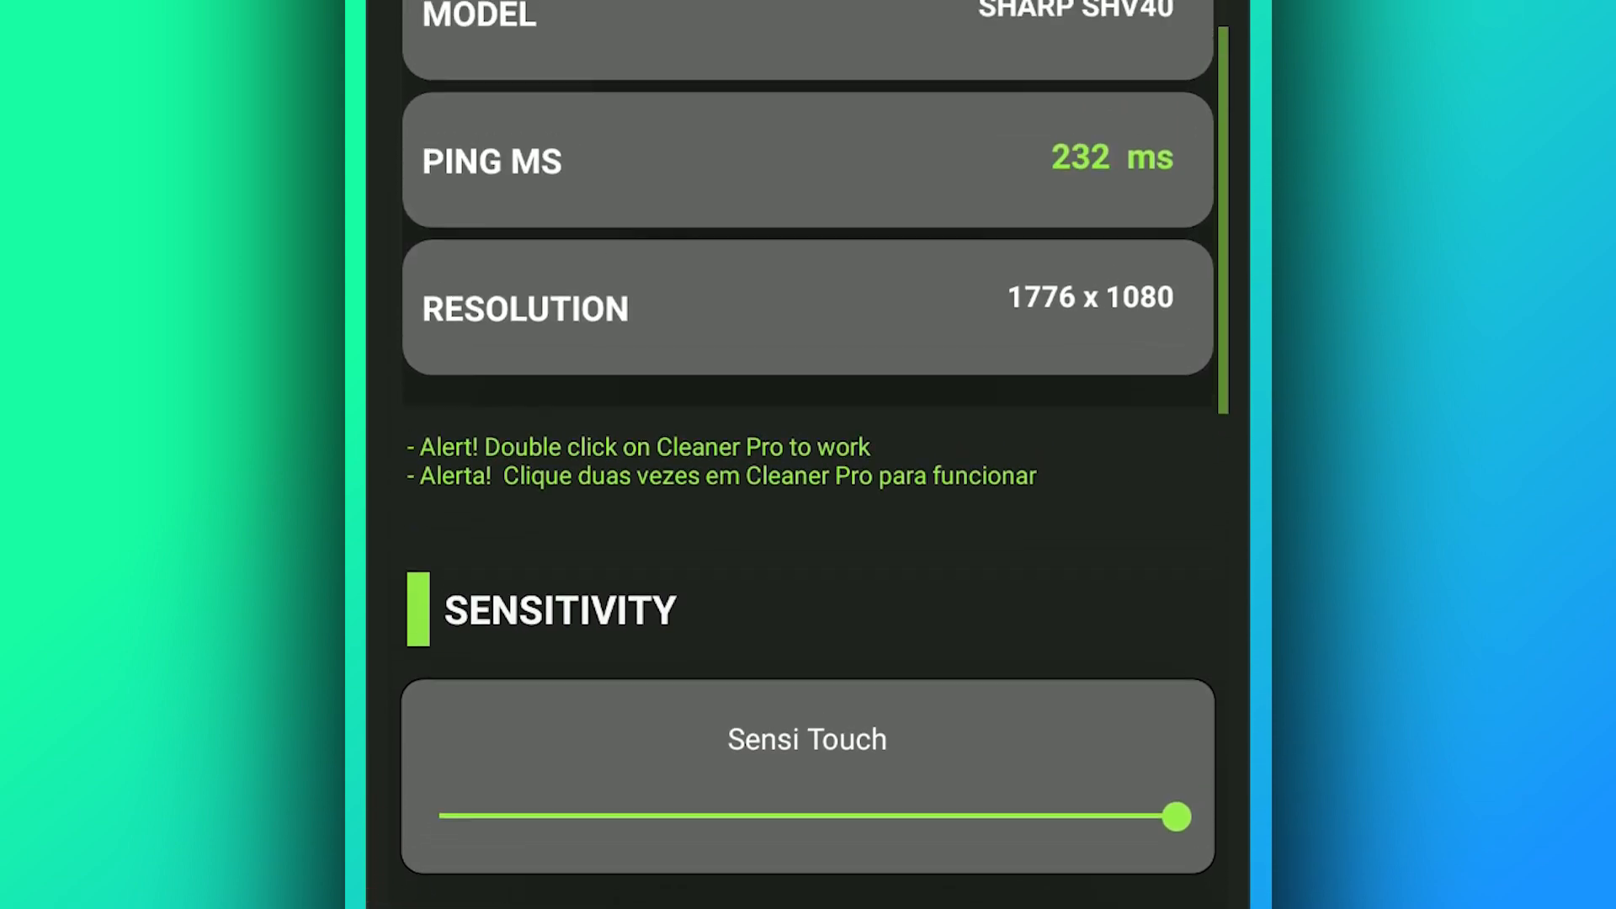
{"action": "scroll", "scroll_direction": "down", "scroll_amount": 3}
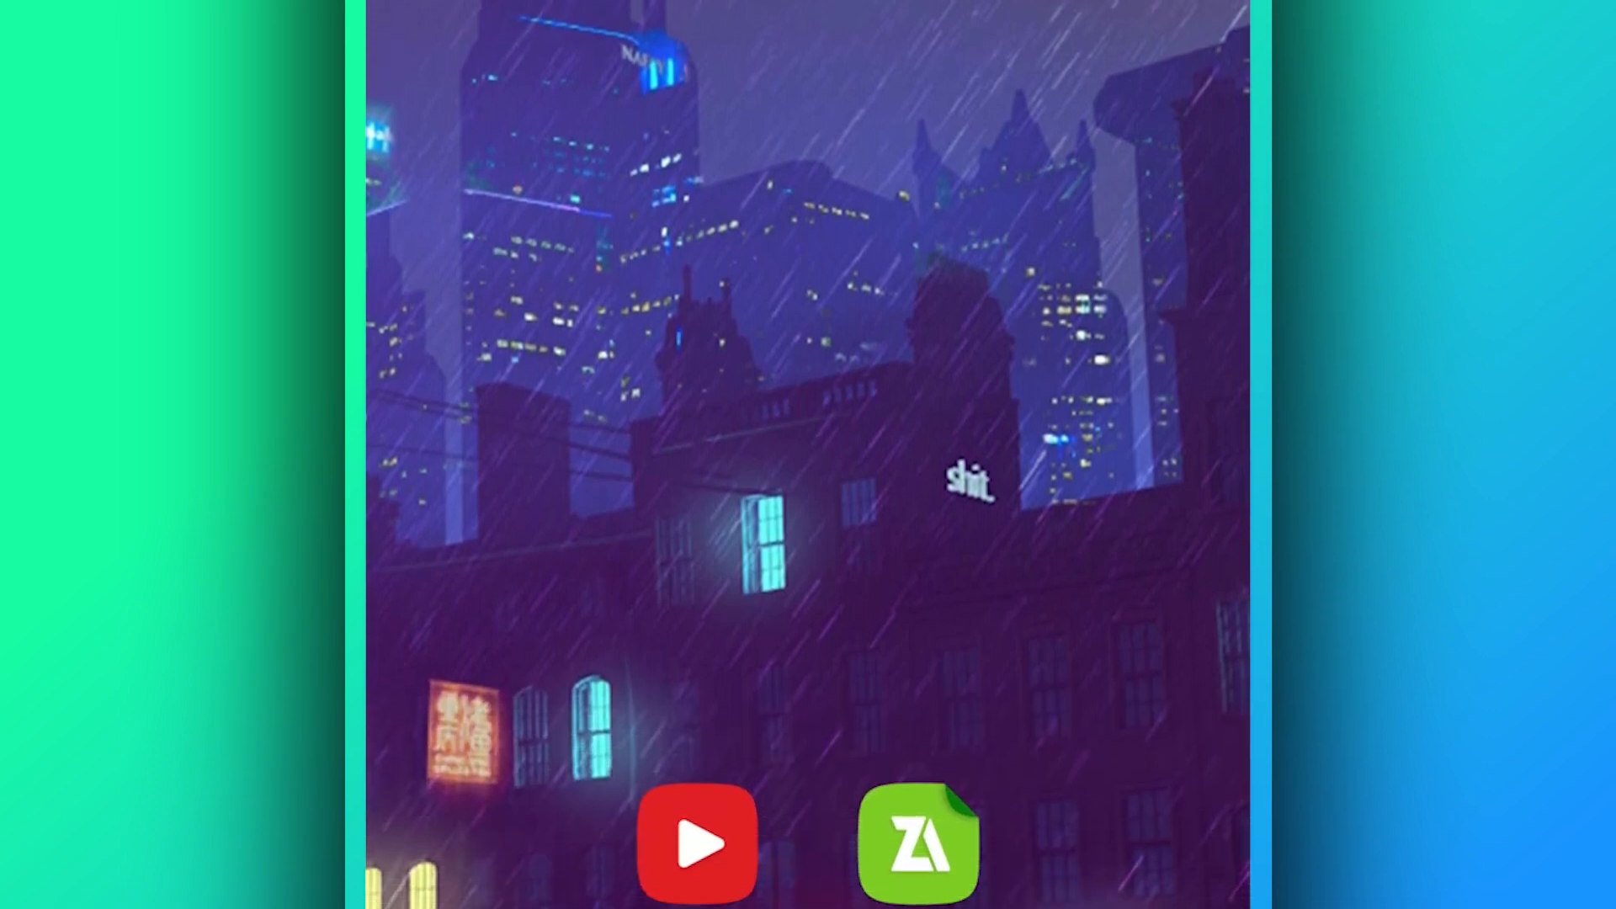
{"action": "scroll", "scroll_direction": "down", "scroll_amount": 3}
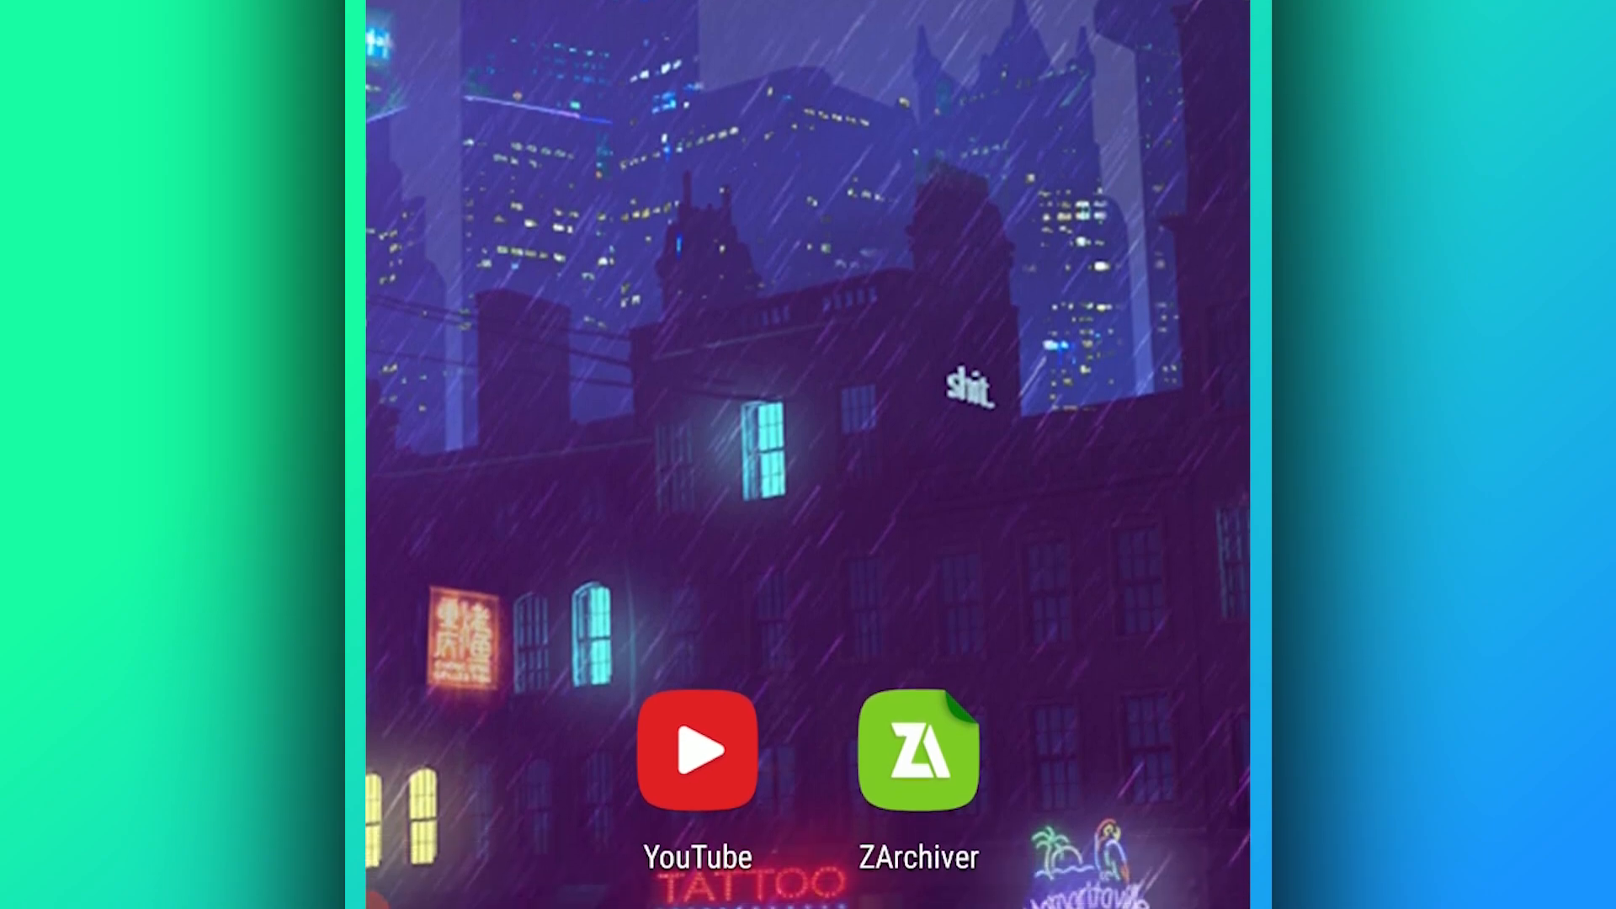